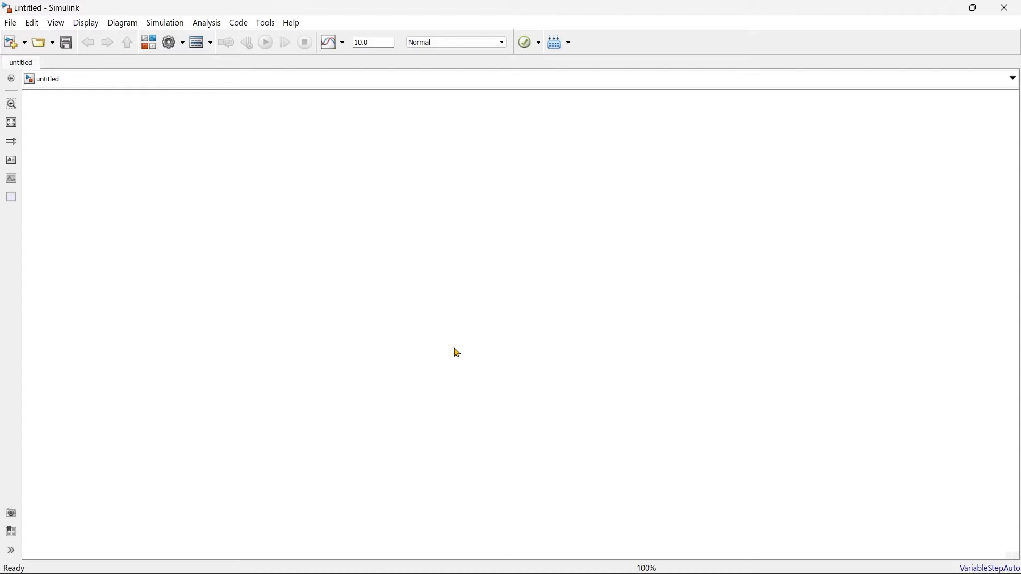
pyautogui.moveTo(513, 333)
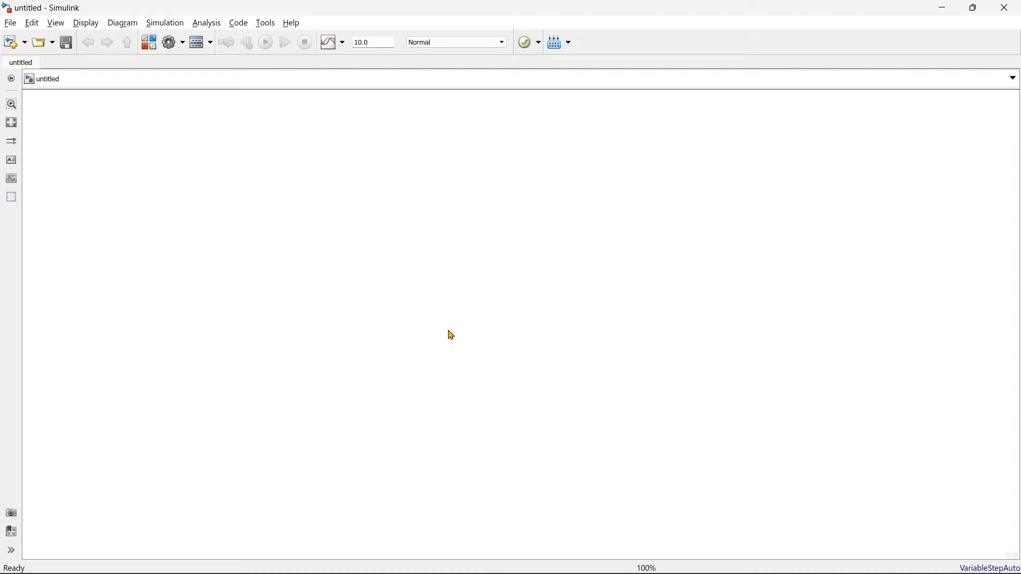
pyautogui.moveTo(448, 309)
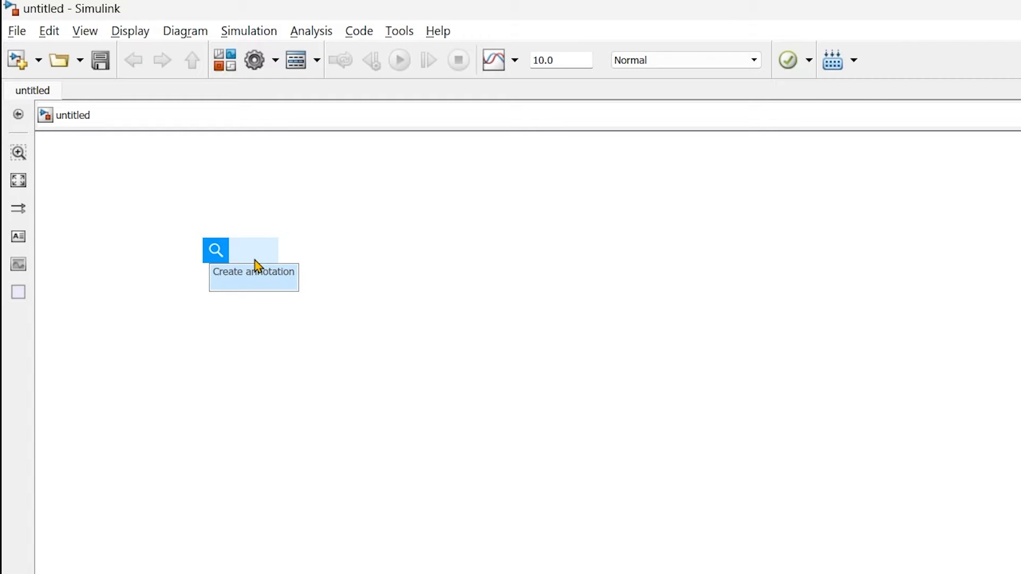
# - Insert a Sine Wave source block and a Scope block alongside the Constant and Relational Operator
pyautogui.click(254, 251)
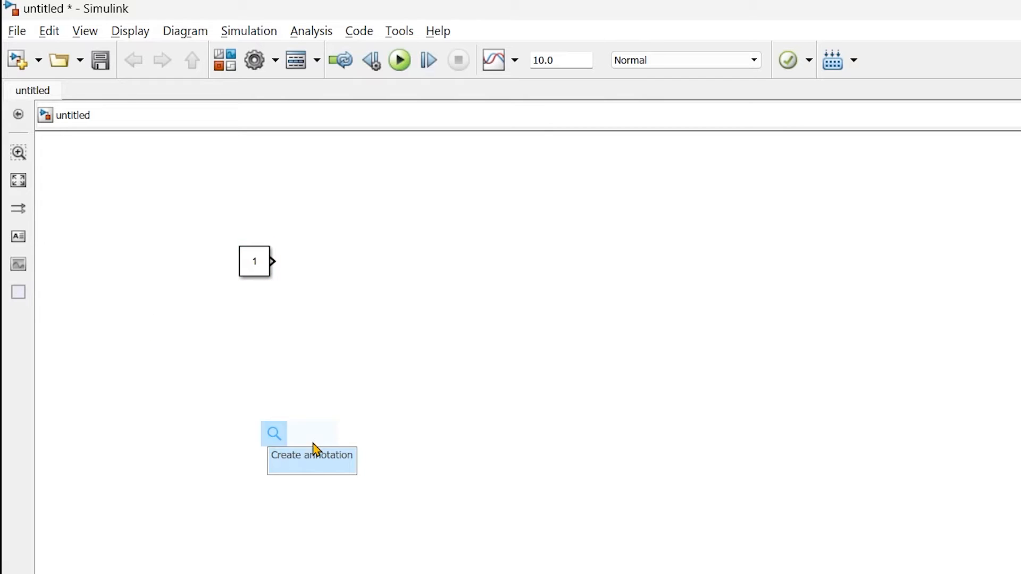
pyautogui.write('sine')
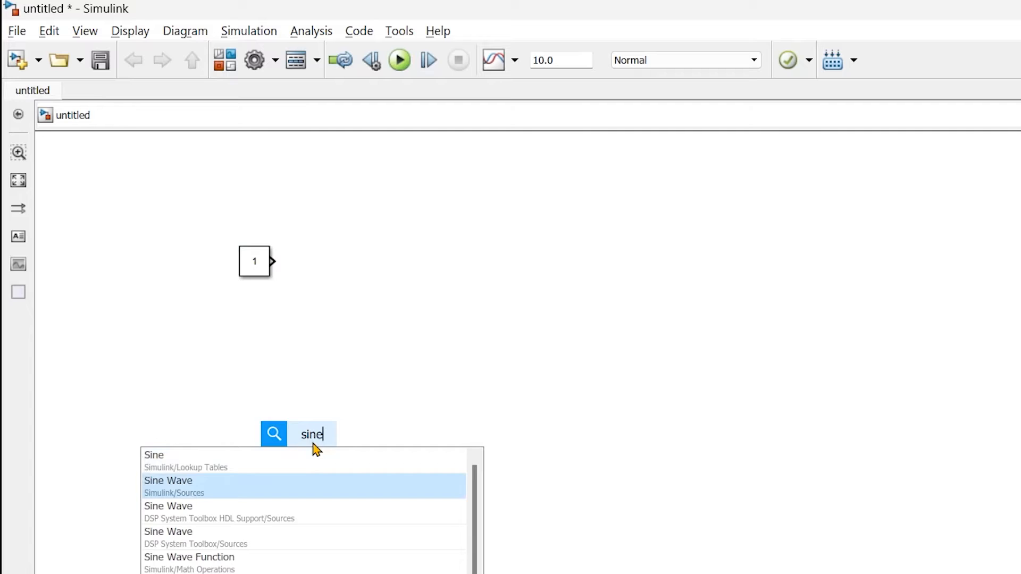
pyautogui.doubleClick(168, 480)
pyautogui.write('sco')
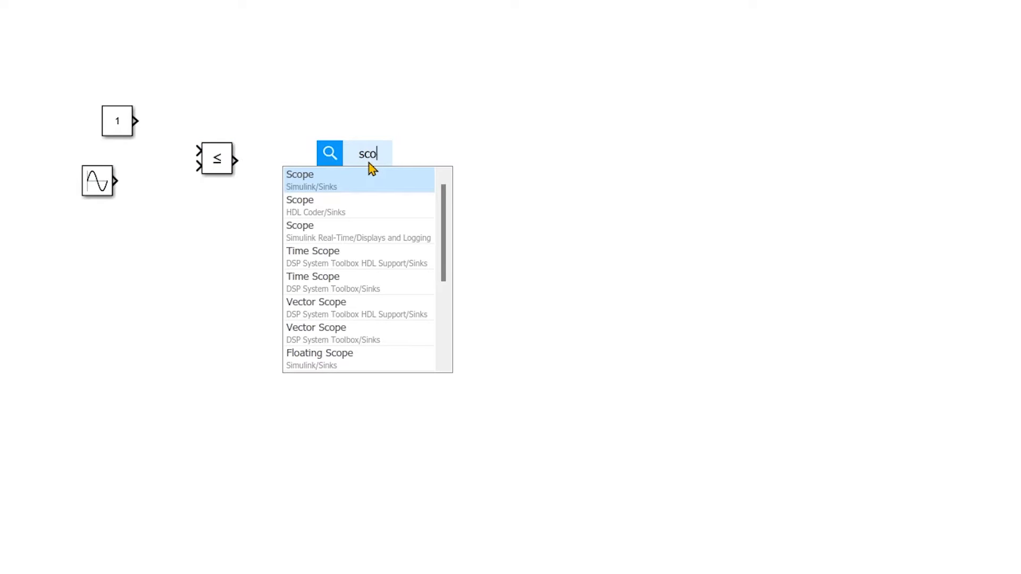
pyautogui.click(300, 175)
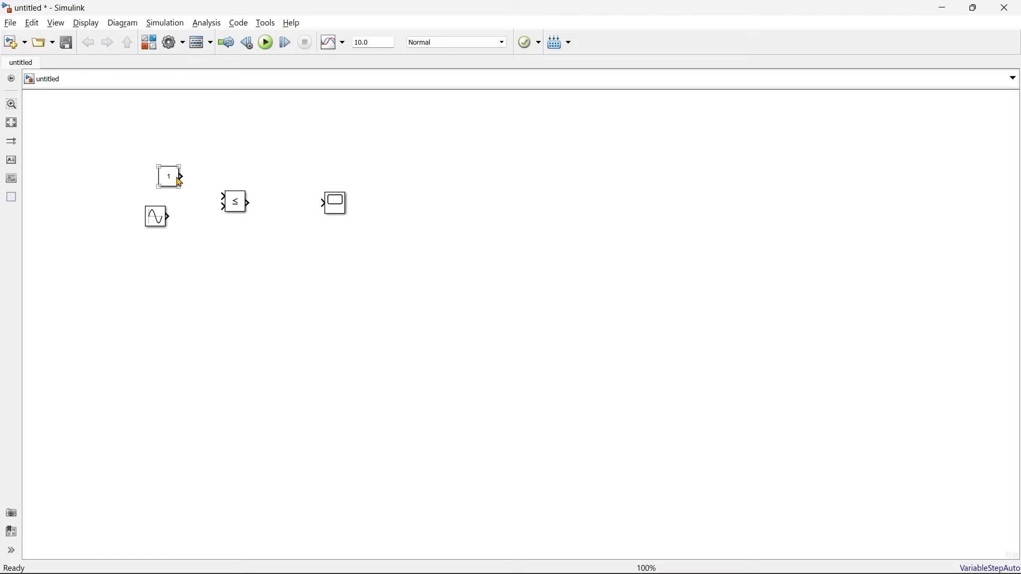
# - Wire the constant and sine wave into the comparison block and its output to the Scope
pyautogui.moveTo(179, 176); pyautogui.dragTo(223, 197)
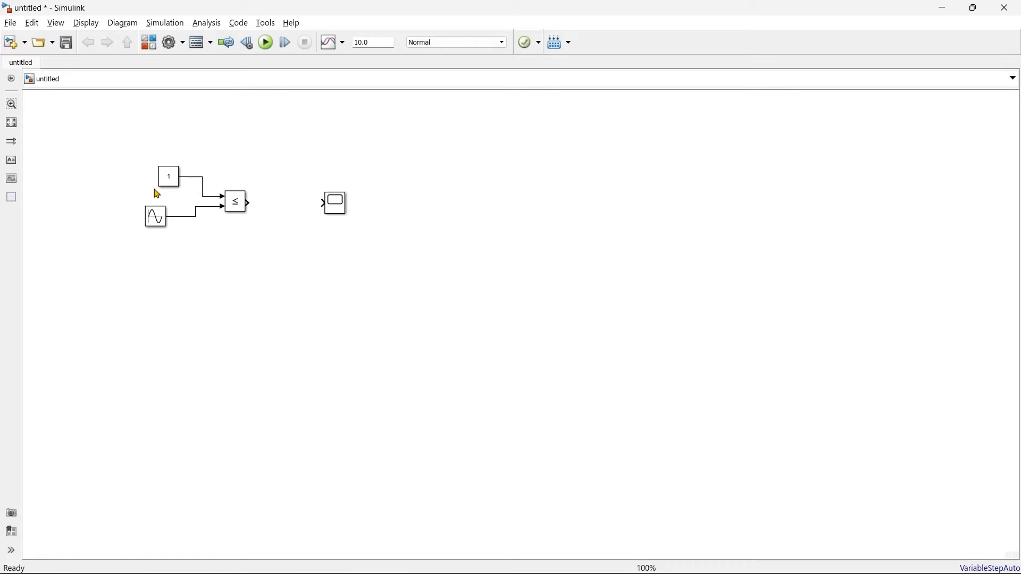
pyautogui.moveTo(248, 202); pyautogui.dragTo(322, 202)
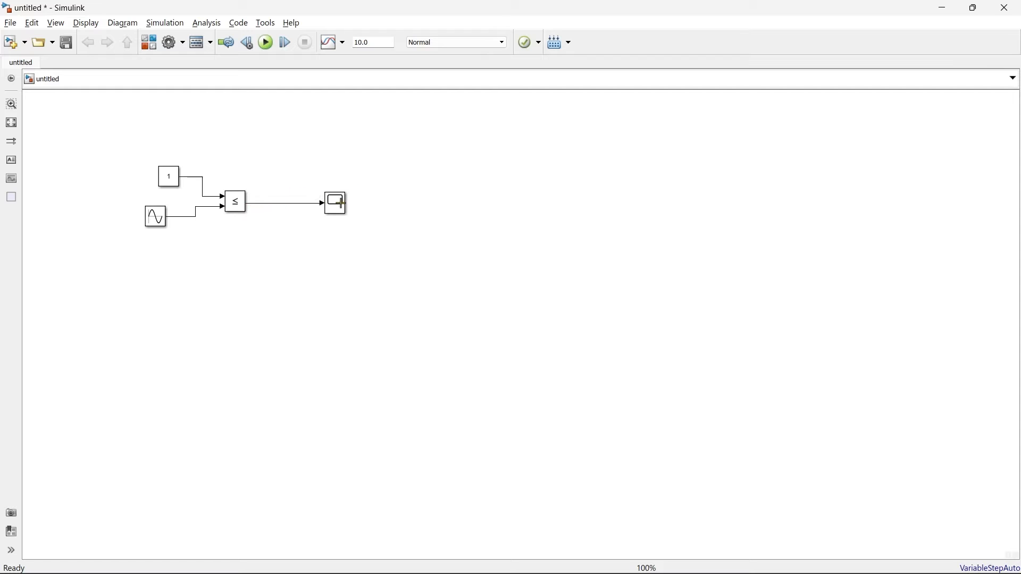
pyautogui.click(308, 202)
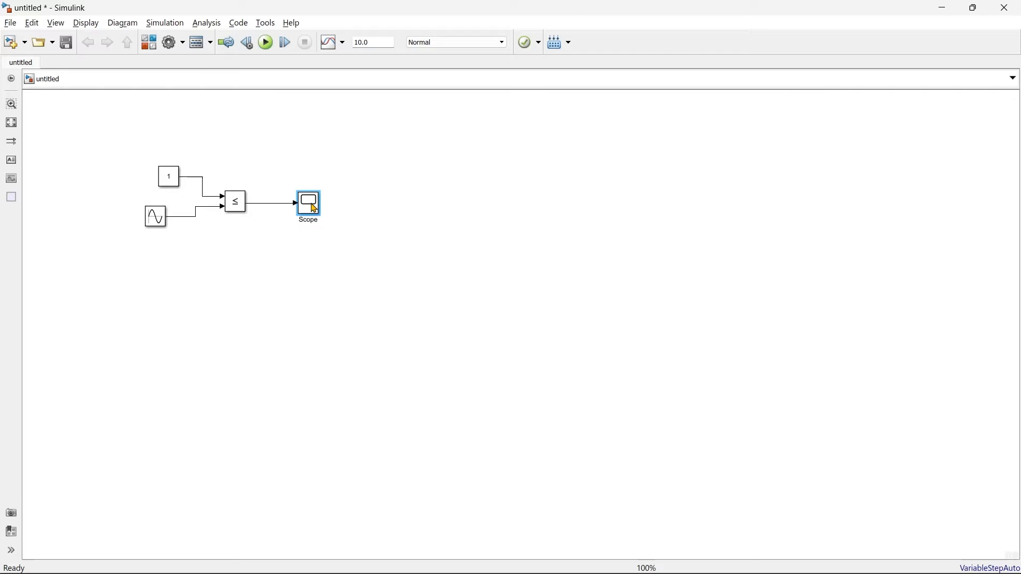
# - Change the Sine Wave block's amplitude from 1 to 2
pyautogui.doubleClick(168, 176)
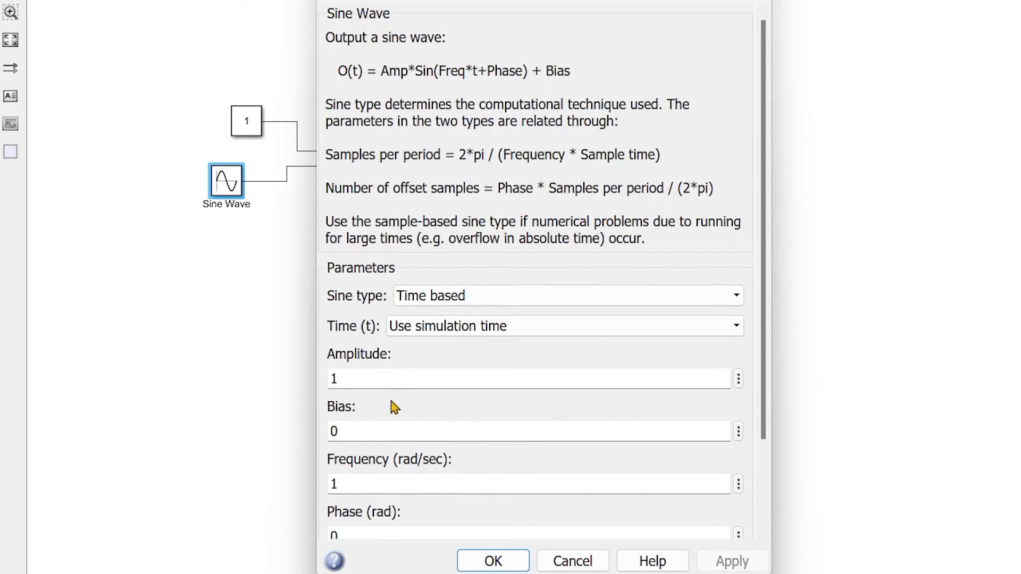
pyautogui.write('2')
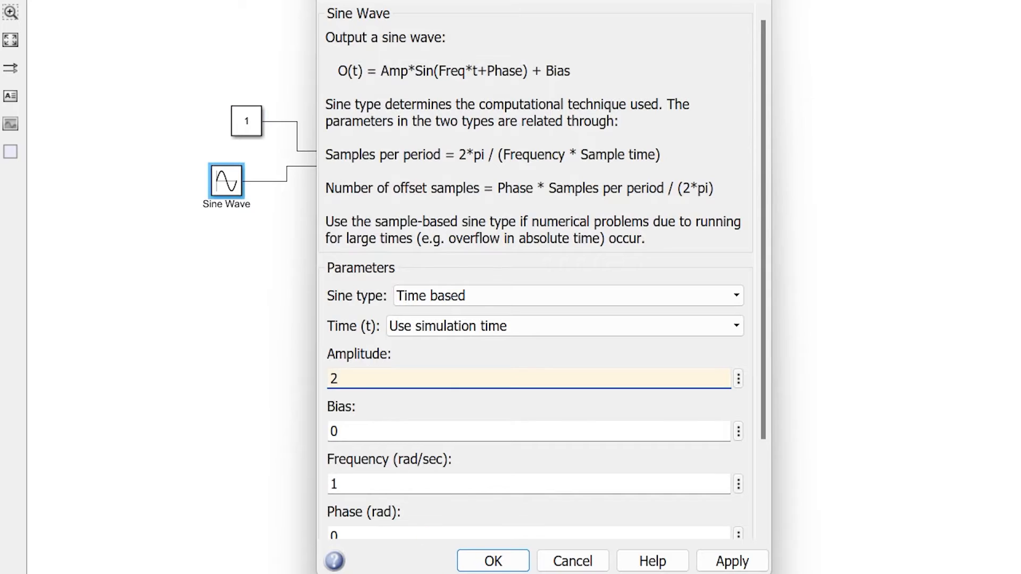
pyautogui.click(492, 560)
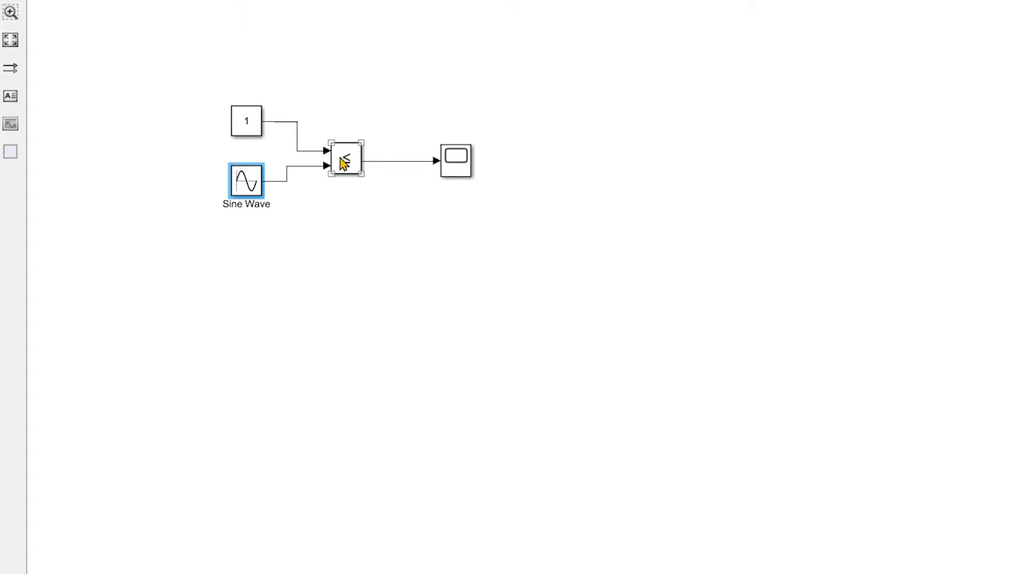
# - Duplicate the comparison block and sine wave below the original to form a second branch
pyautogui.click(346, 161)
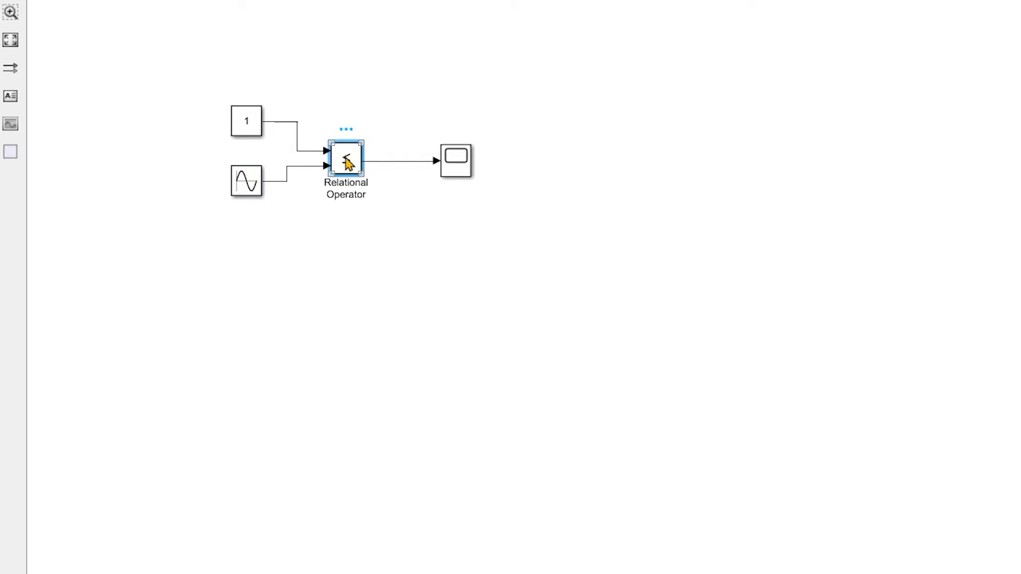
pyautogui.moveTo(346, 159); pyautogui.dragTo(355, 285)
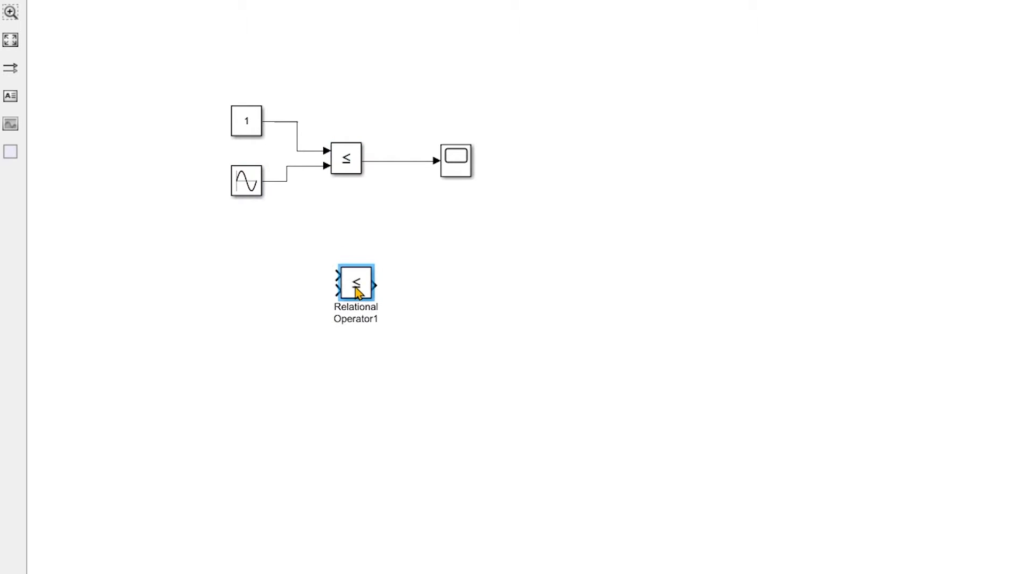
pyautogui.click(245, 121)
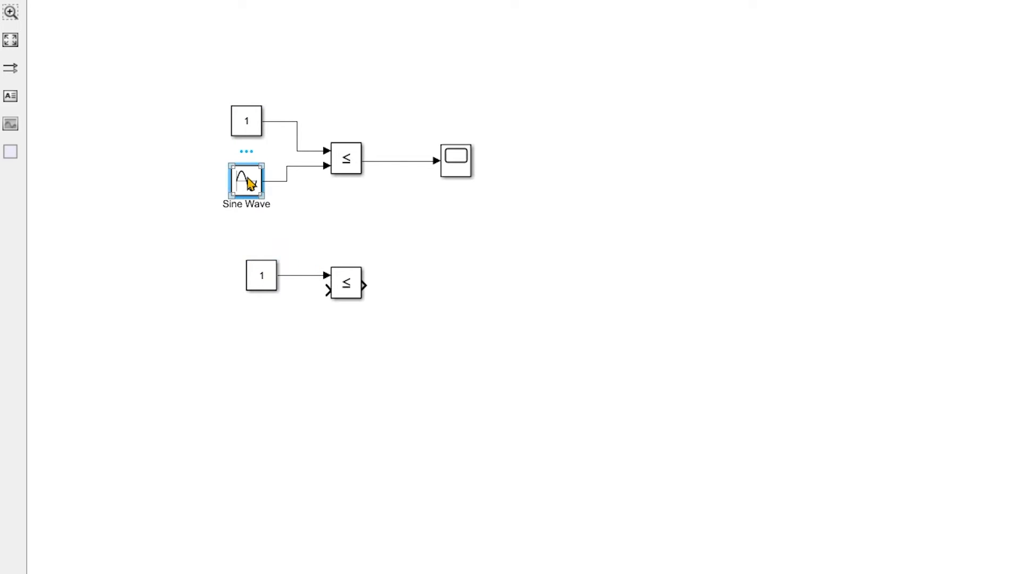
pyautogui.moveTo(246, 180); pyautogui.dragTo(260, 318)
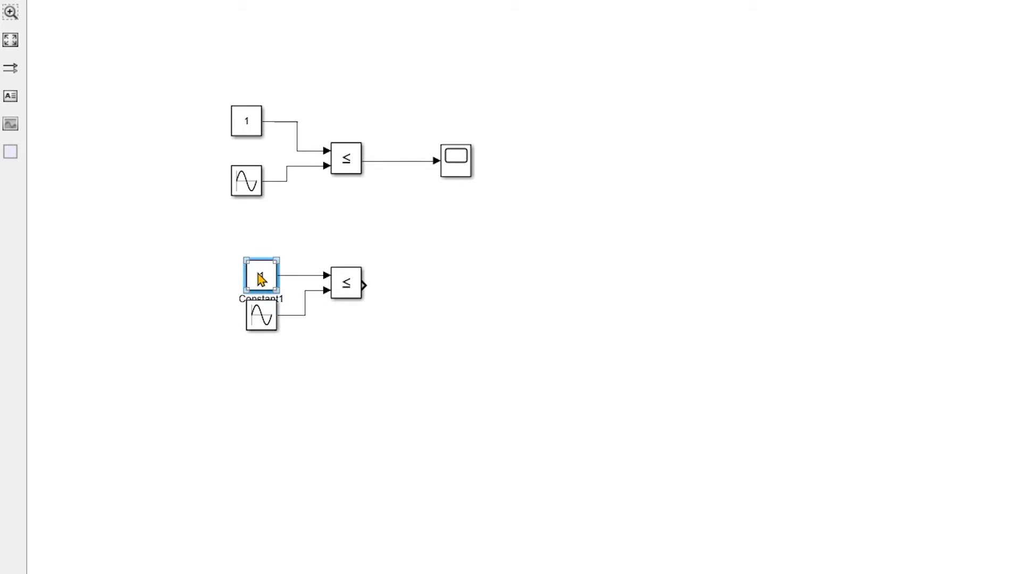
# - Set the copied constant to -1, choose greater-or-equal and feed the result to the Scope
pyautogui.doubleClick(260, 274)
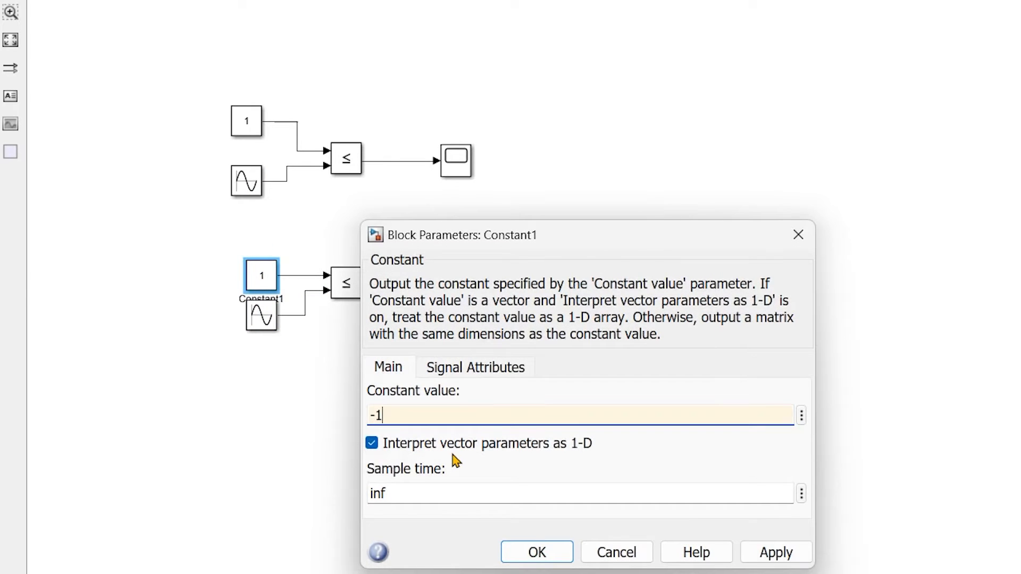
pyautogui.click(536, 551)
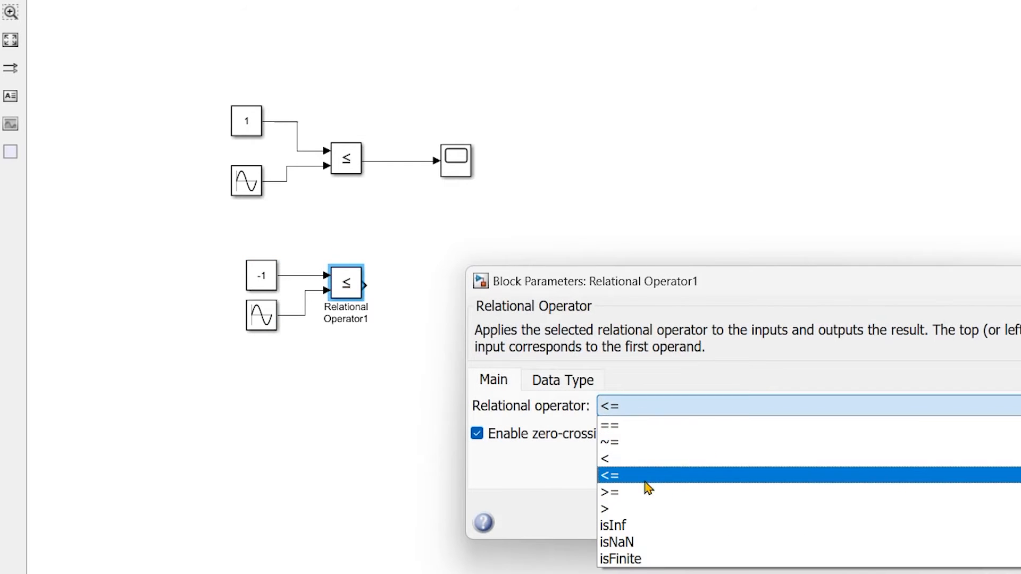
pyautogui.click(608, 491)
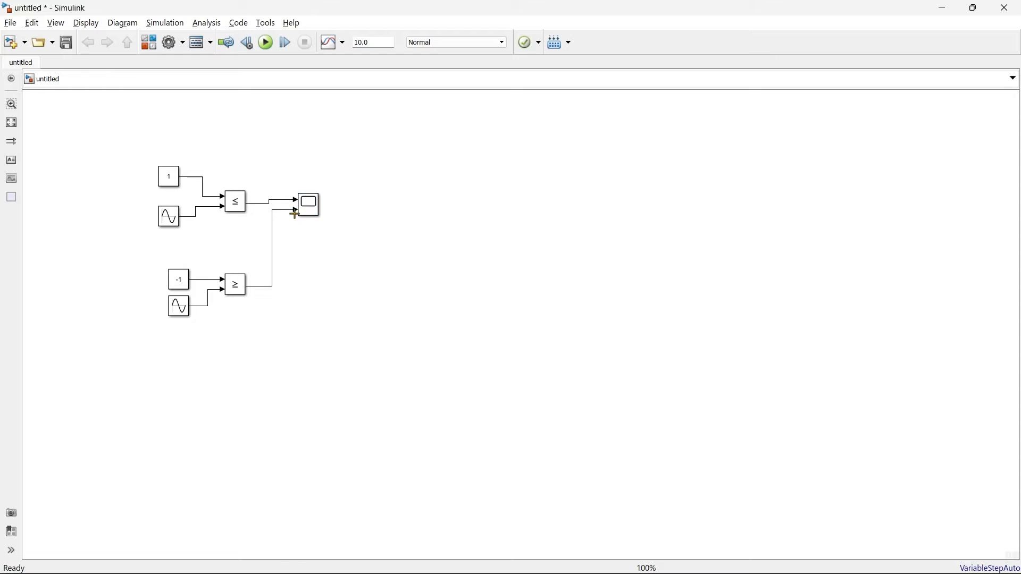
pyautogui.click(307, 205)
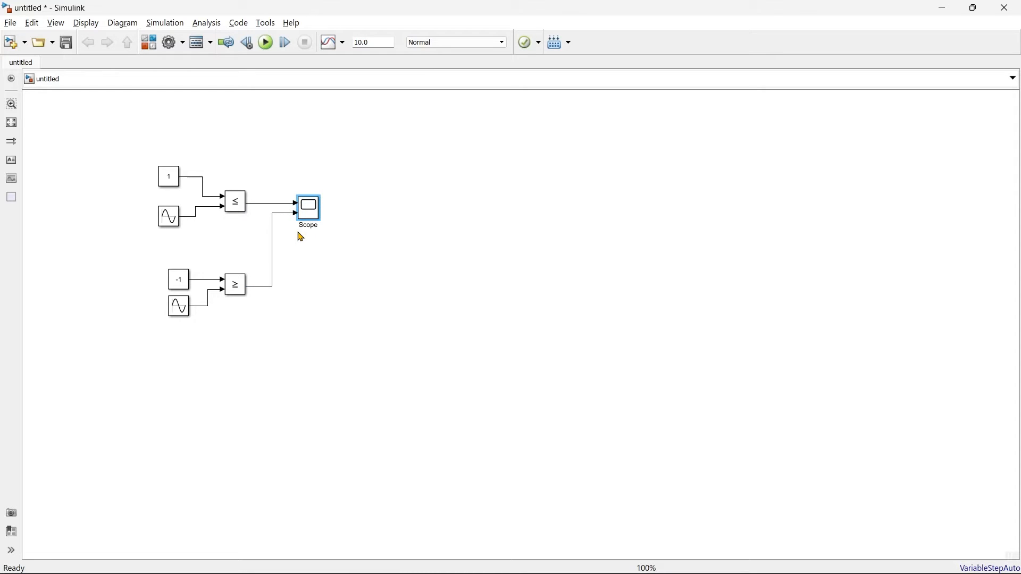
pyautogui.moveTo(295, 239)
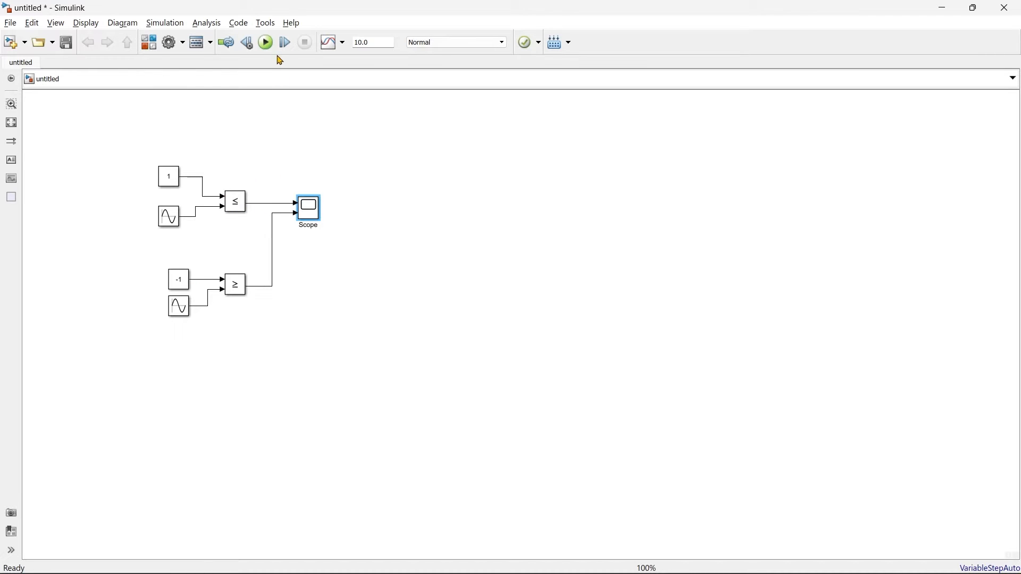
# - Save the model as Code_Generation, then view the simulated signals full screen with zoom in the Scope
pyautogui.click(65, 42)
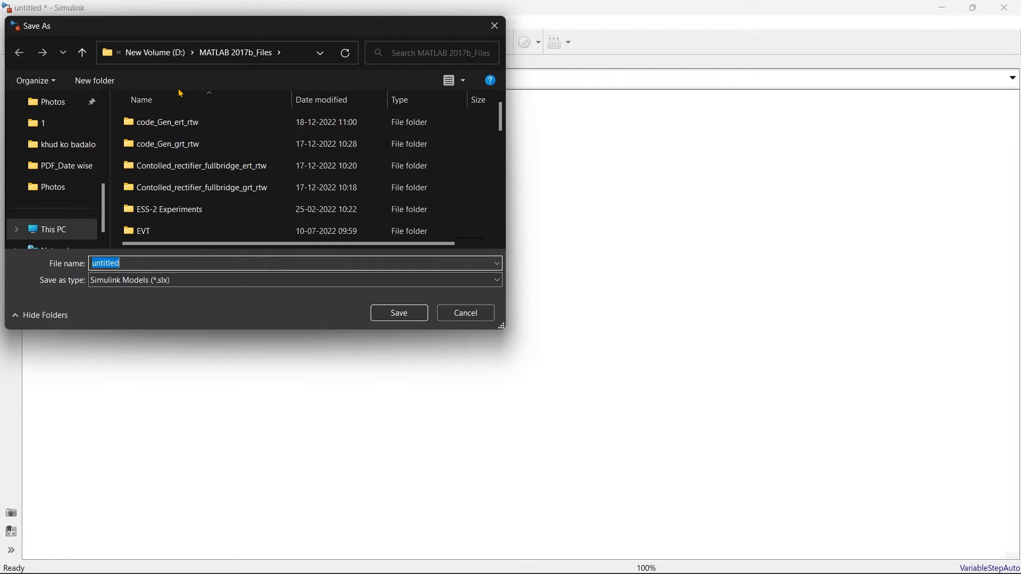
pyautogui.click(398, 312)
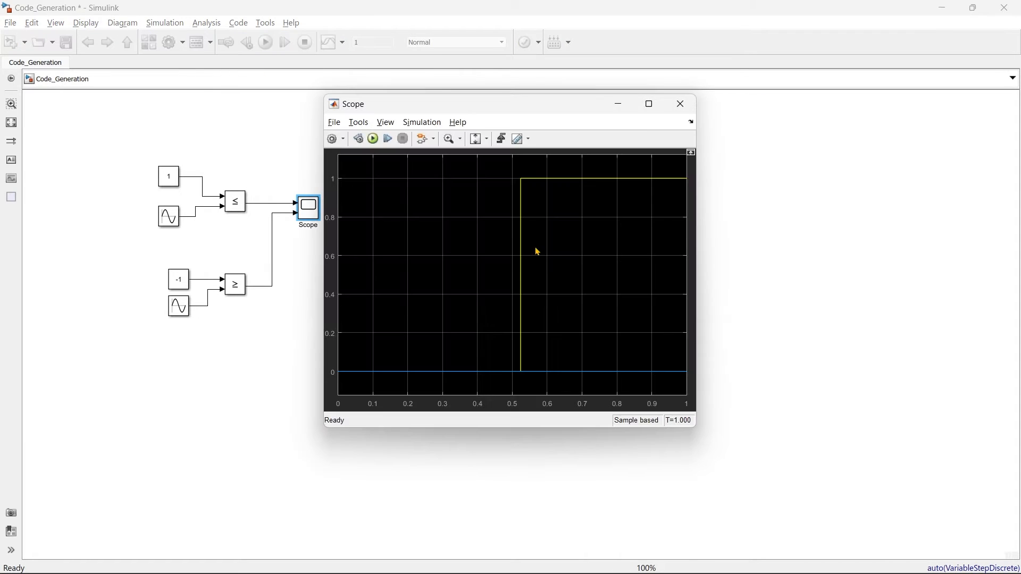
pyautogui.click(648, 103)
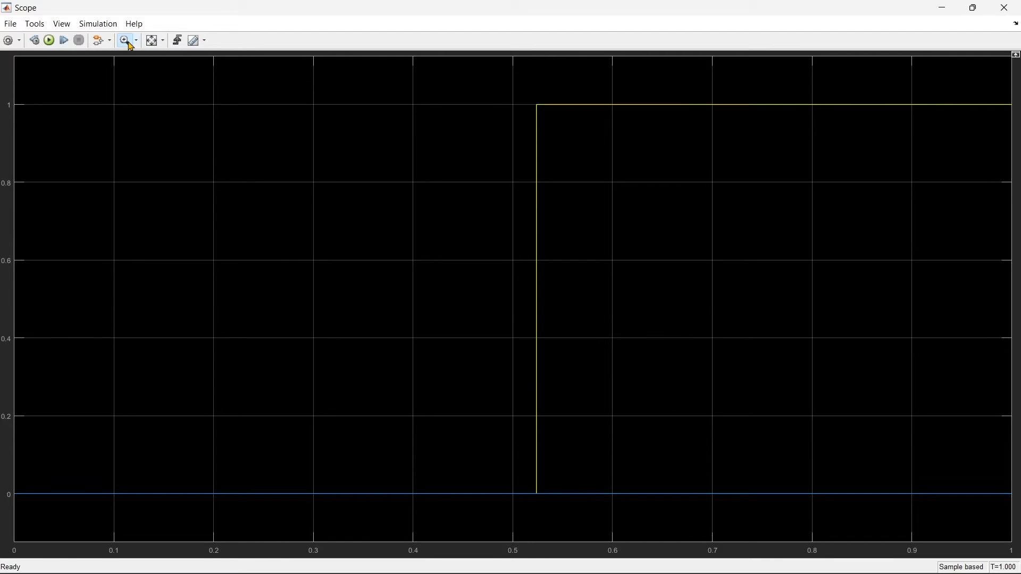
pyautogui.click(123, 40)
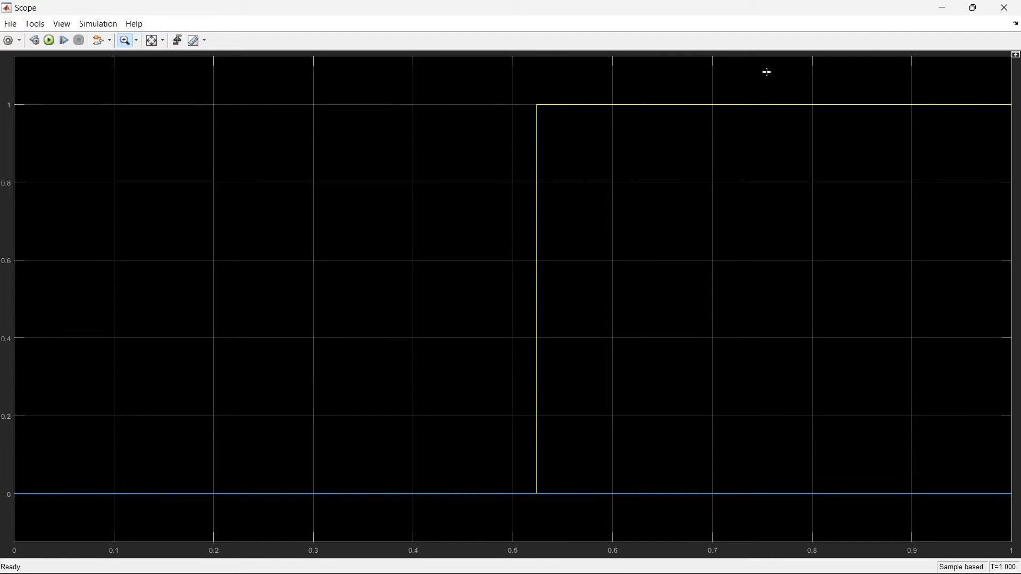
pyautogui.moveTo(1003, 8)
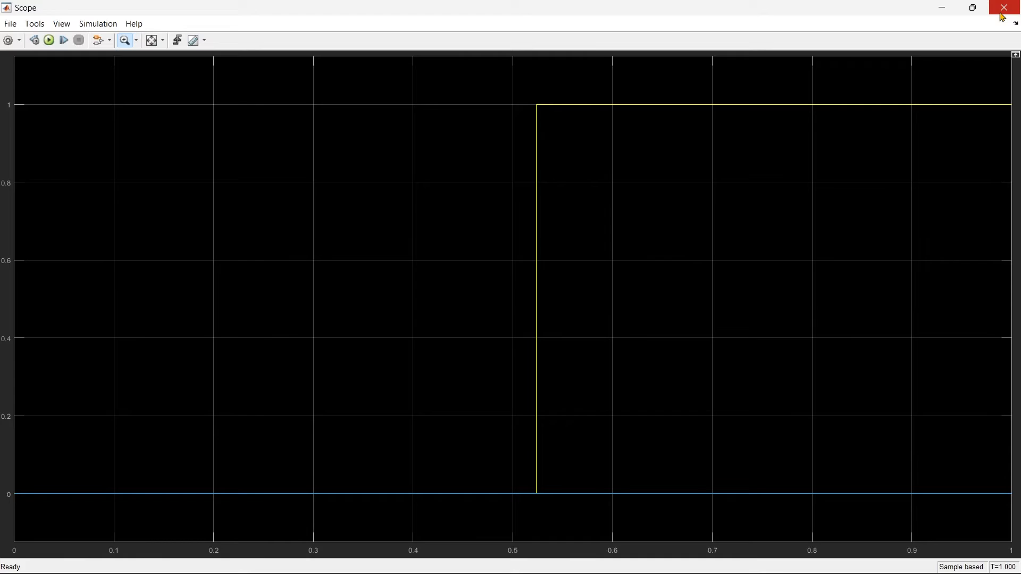
pyautogui.click(1011, 8)
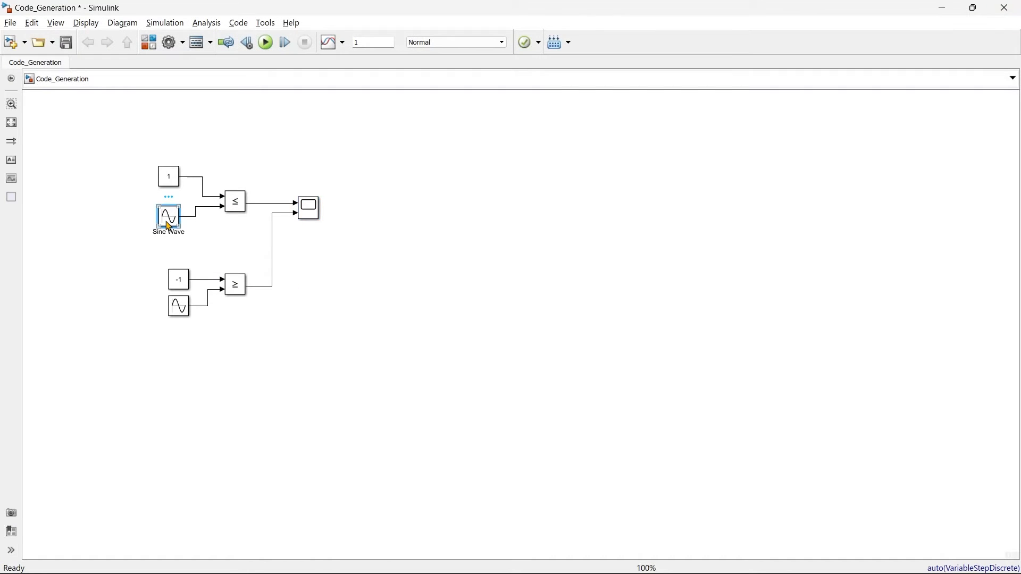
# - Check the sine wave parameters, re-run the simulation and view both pulse outputs on the Scope
pyautogui.doubleClick(168, 215)
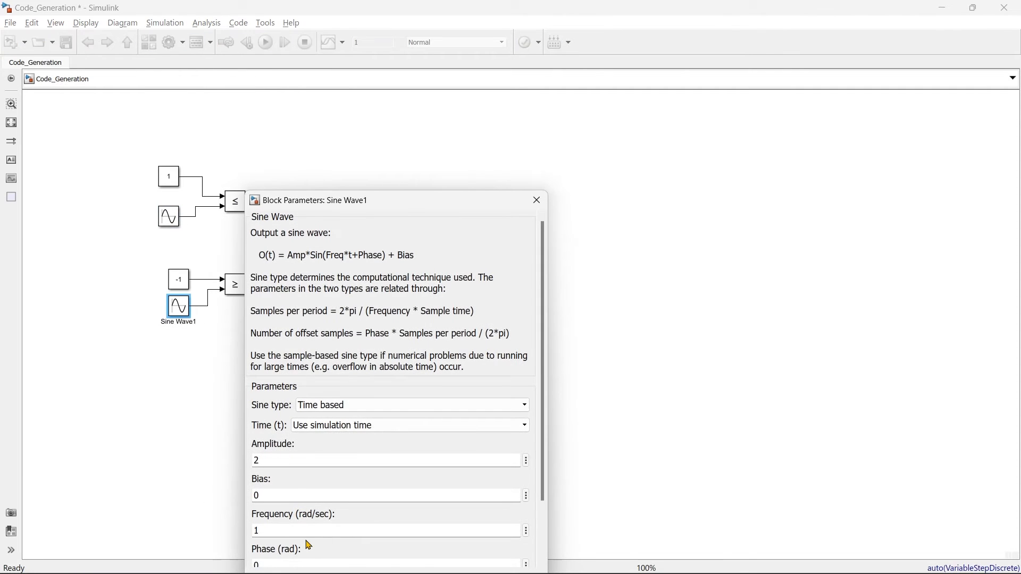
pyautogui.click(536, 200)
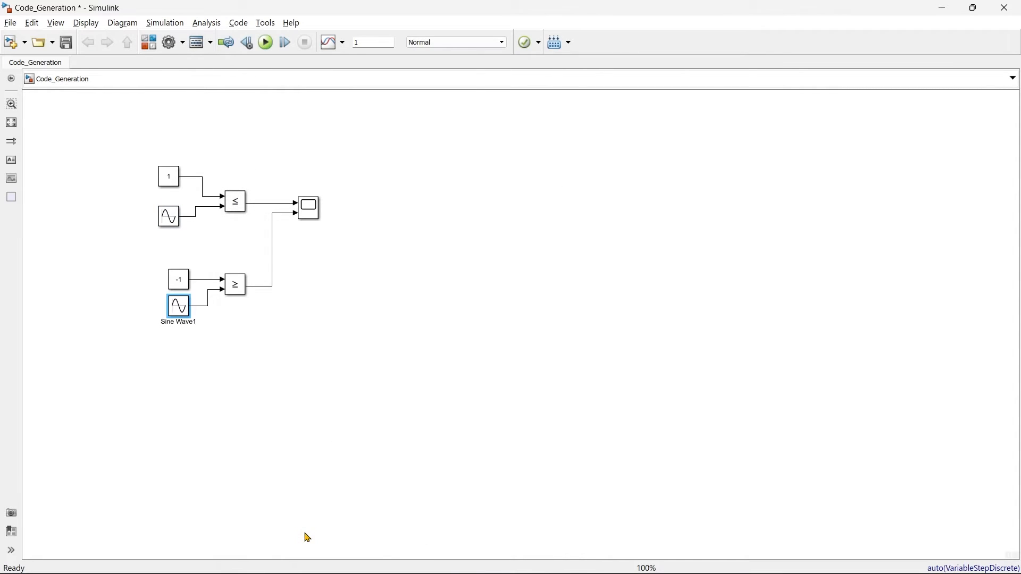
pyautogui.click(264, 41)
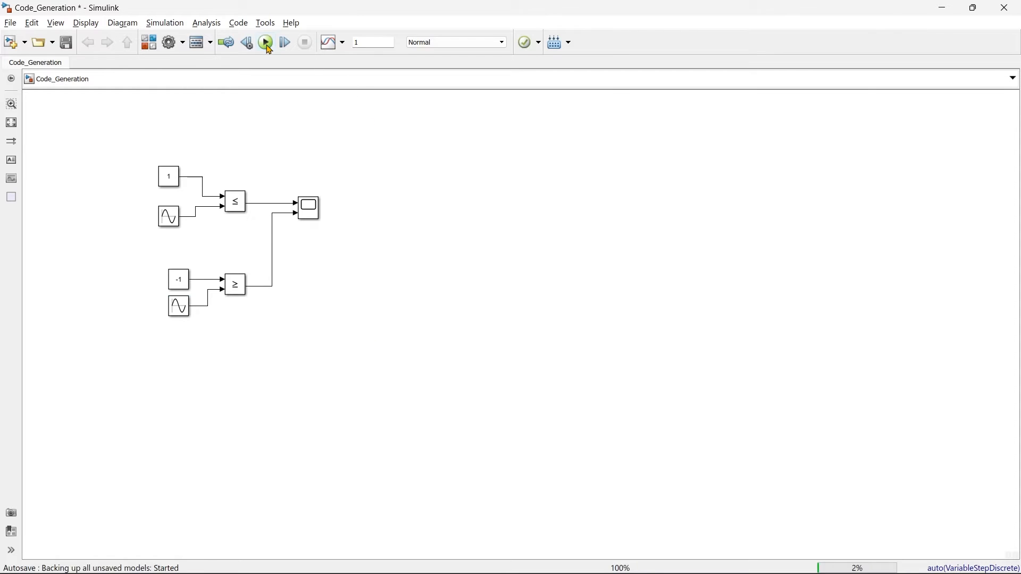
pyautogui.click(308, 207)
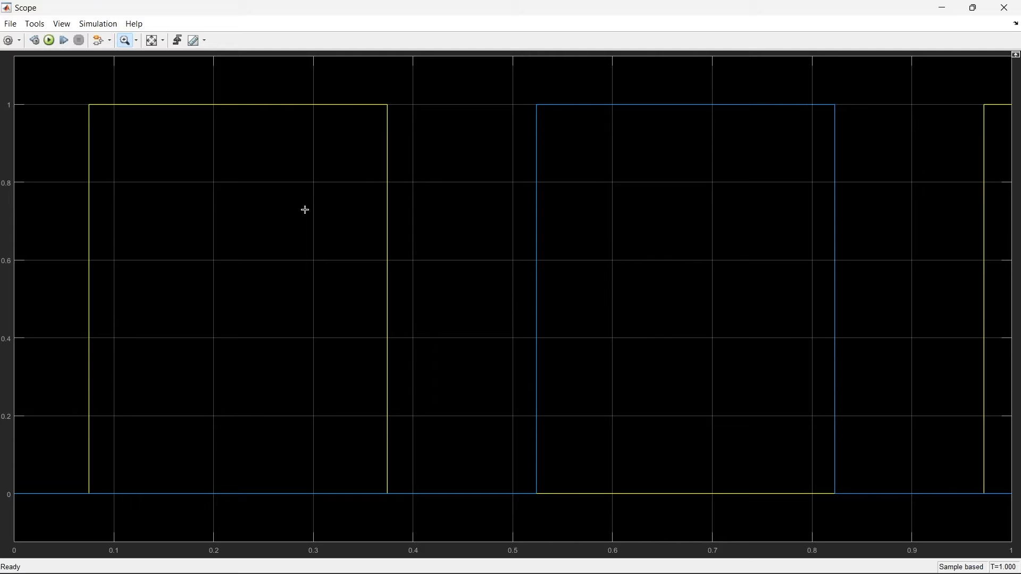
pyautogui.moveTo(433, 216)
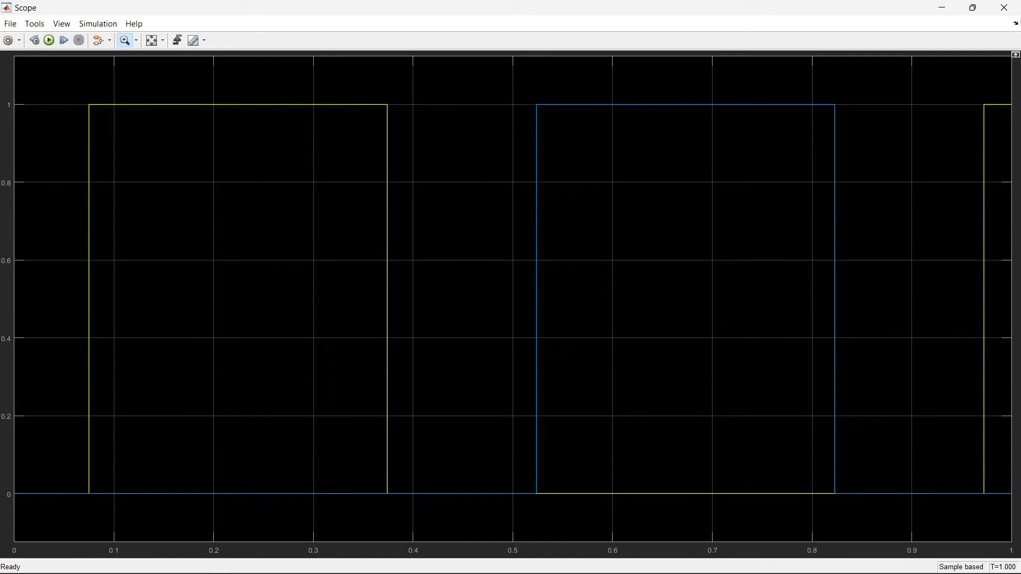
pyautogui.click(1003, 8)
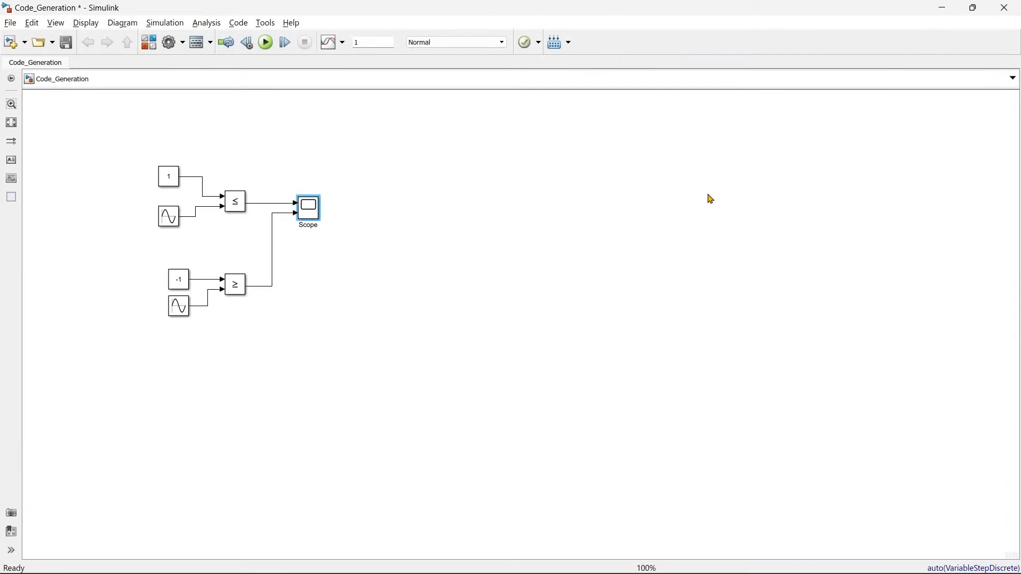
pyautogui.moveTo(390, 212)
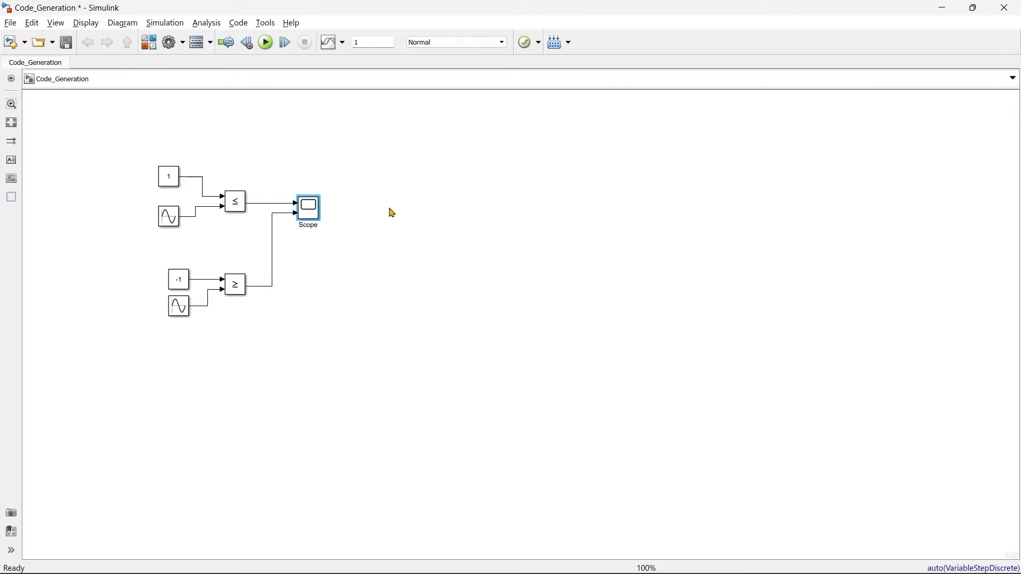
# - In Configuration Parameters show Code Generation and keep grt.tlc as the system target file
pyautogui.click(168, 42)
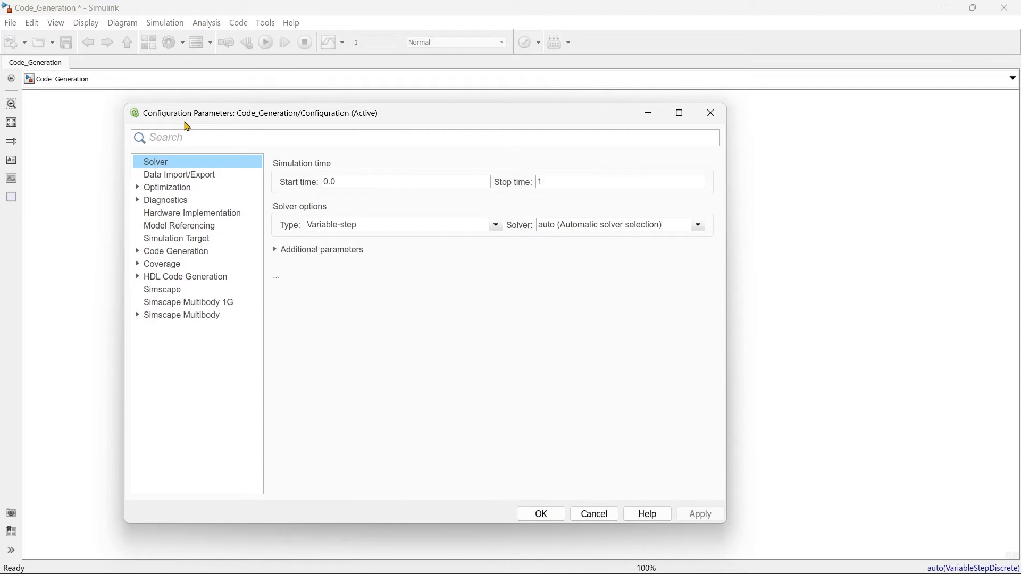
pyautogui.moveTo(222, 123)
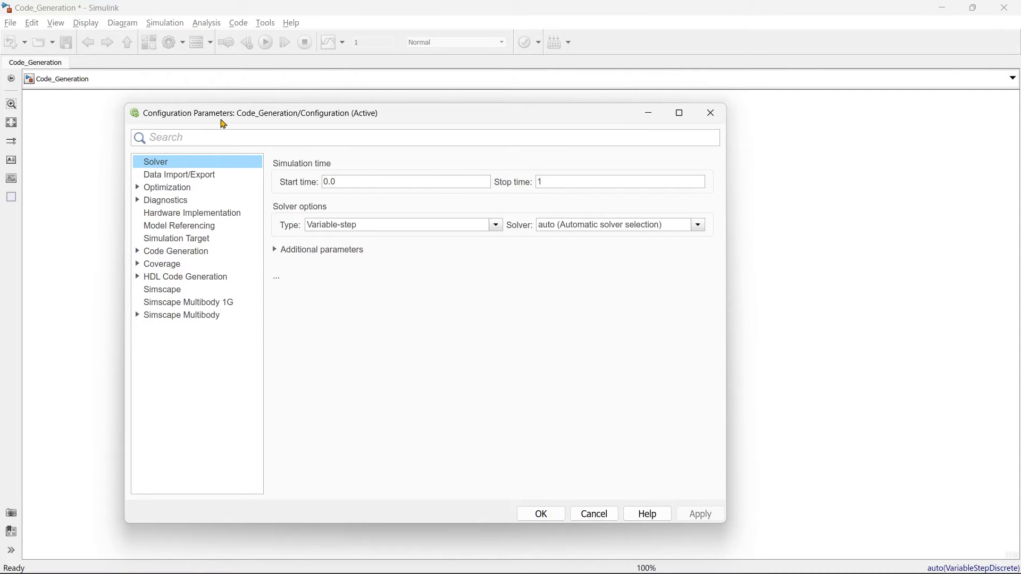
pyautogui.click(176, 251)
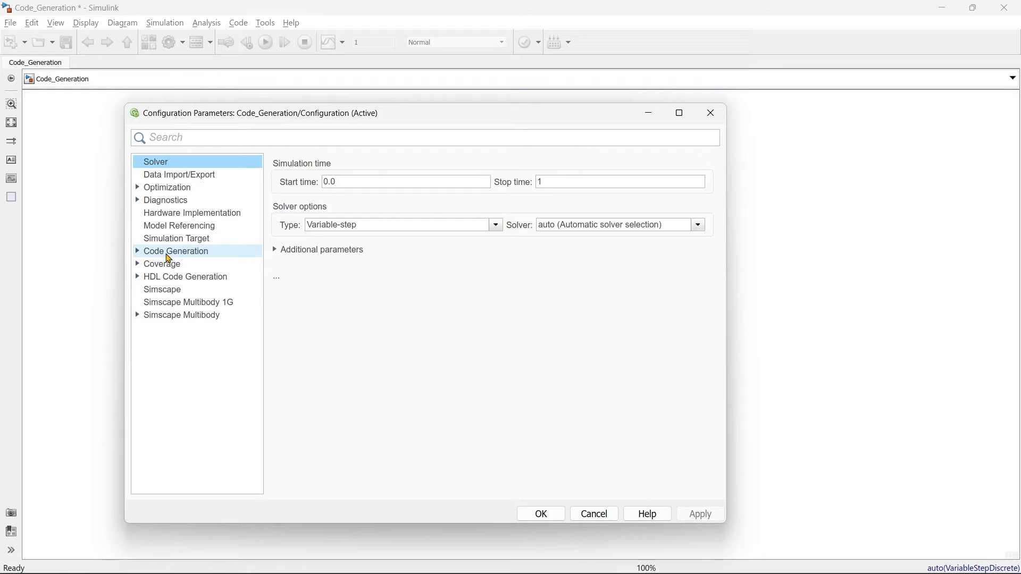
pyautogui.click(175, 251)
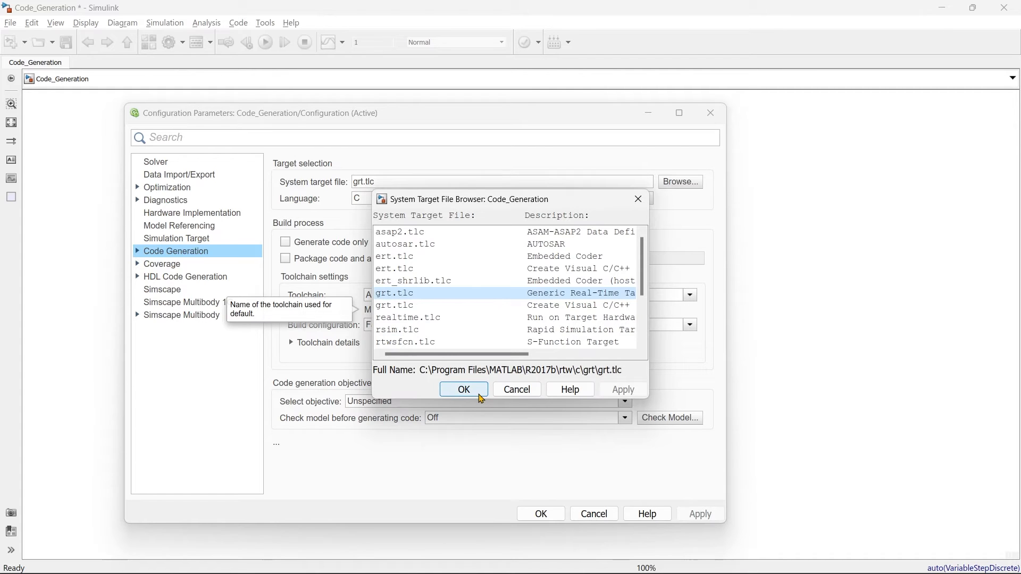
pyautogui.click(463, 389)
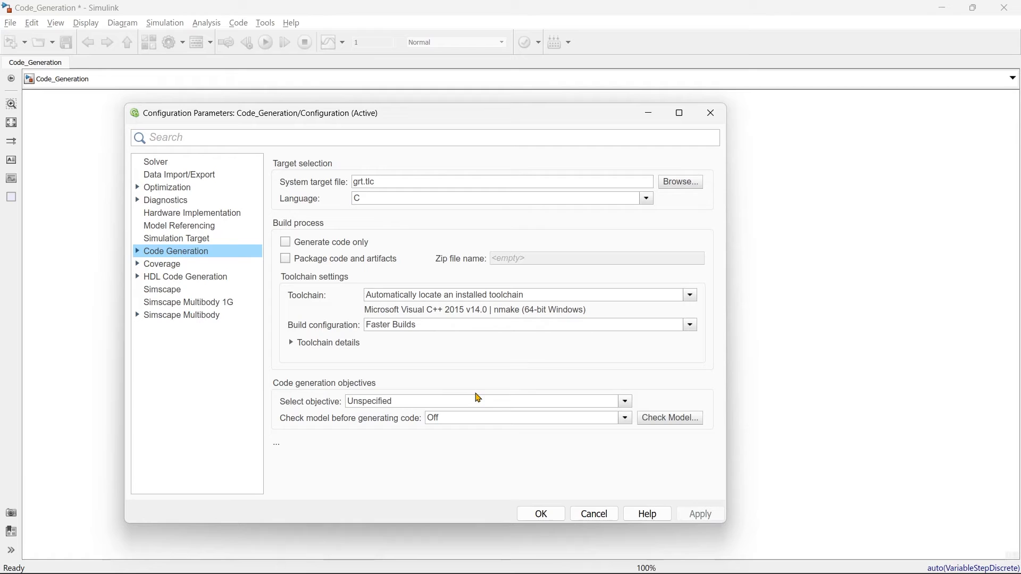
pyautogui.moveTo(476, 395)
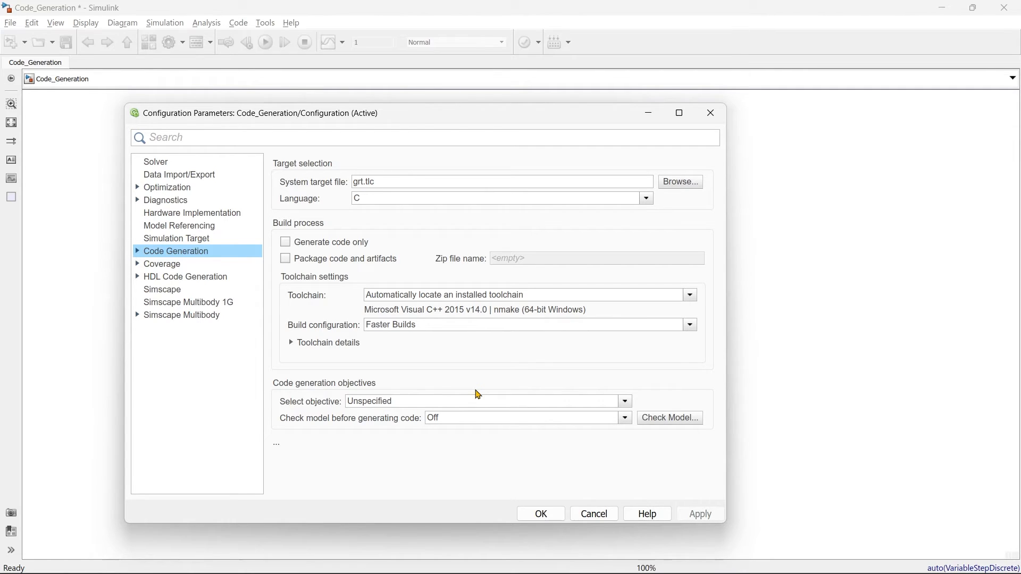
# - Review the Report, Comments, Custom Code and Interface code generation subpages
pyautogui.click(175, 251)
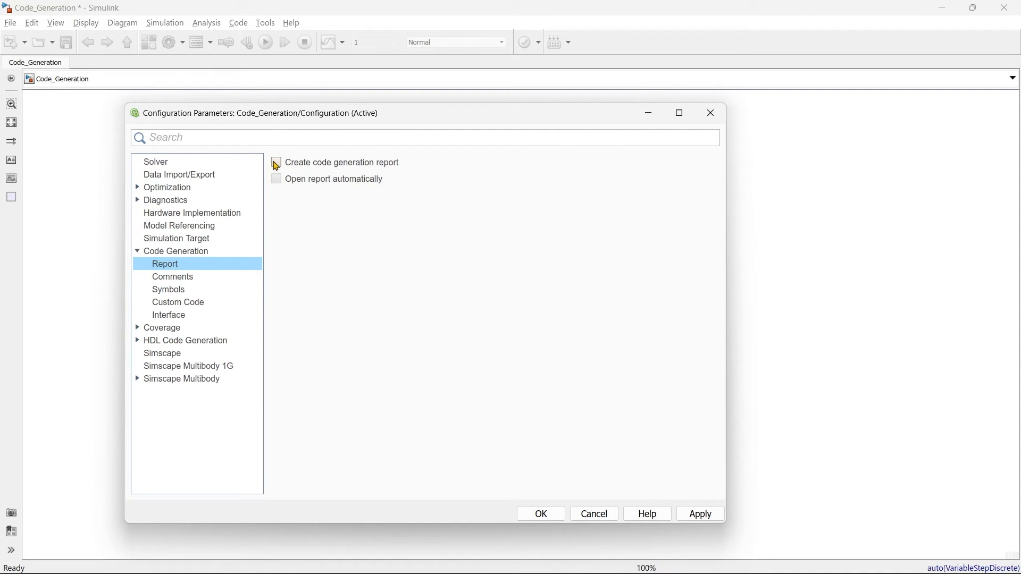
pyautogui.click(173, 276)
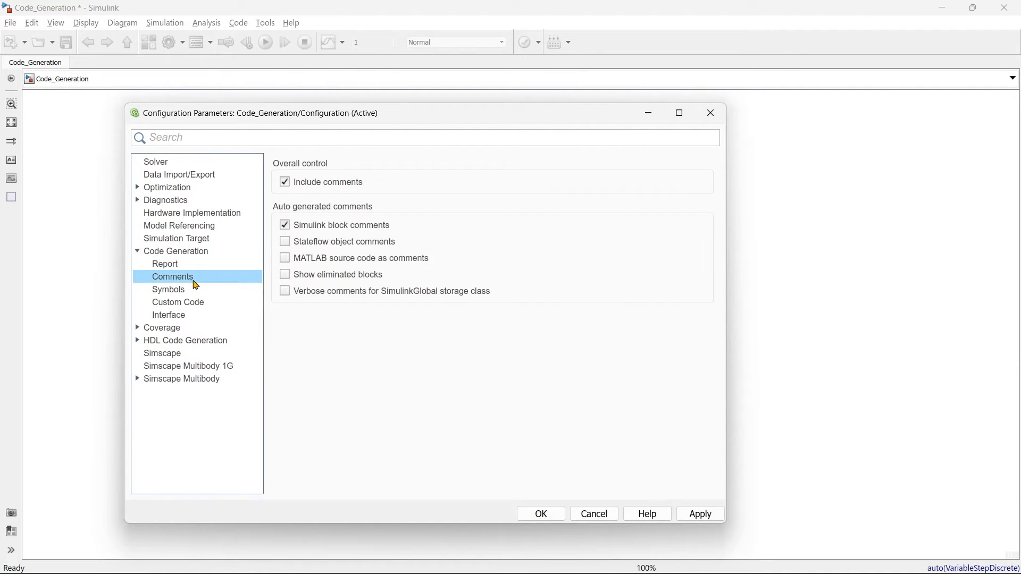
pyautogui.click(178, 301)
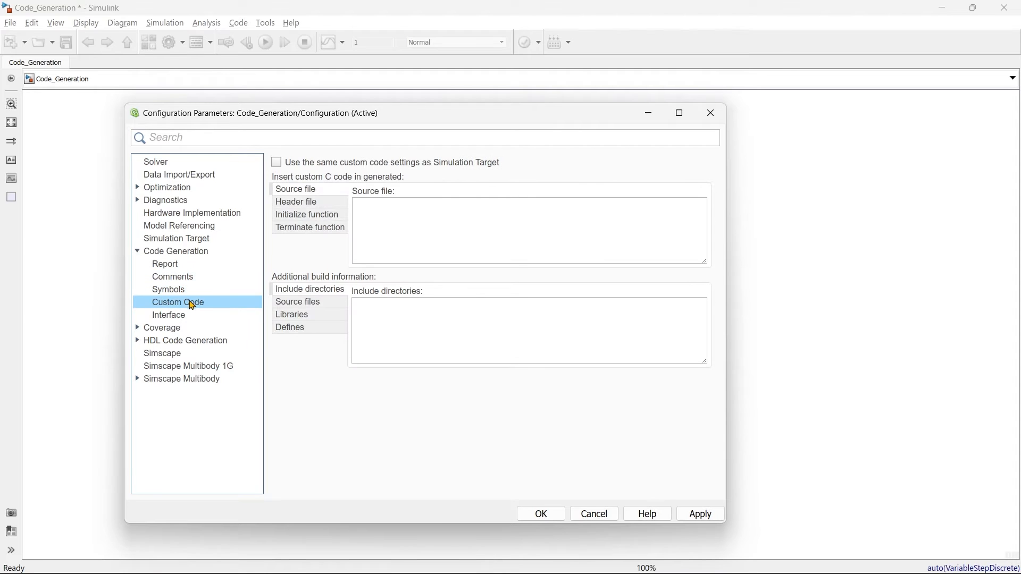
pyautogui.click(169, 316)
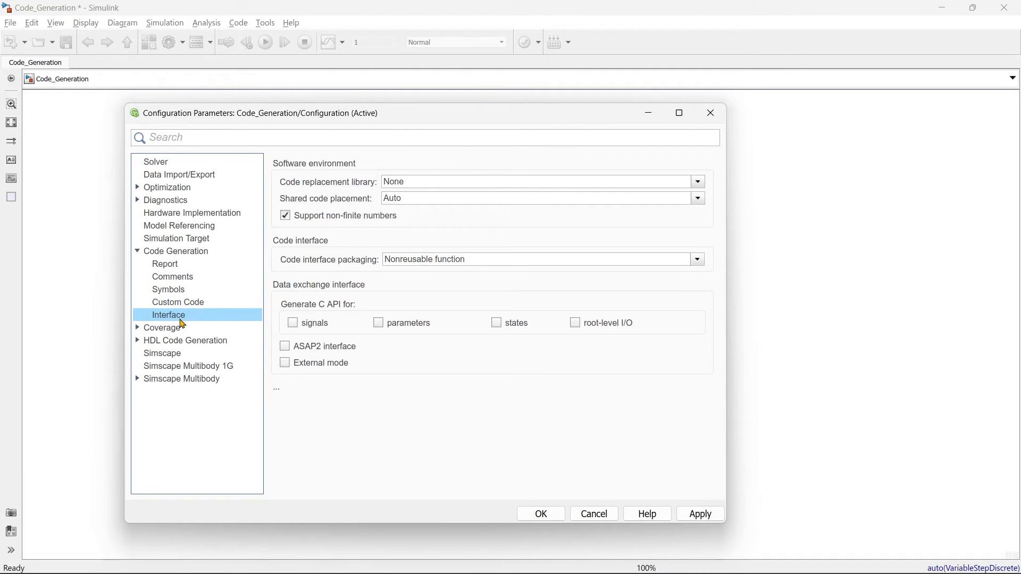
pyautogui.moveTo(490, 448)
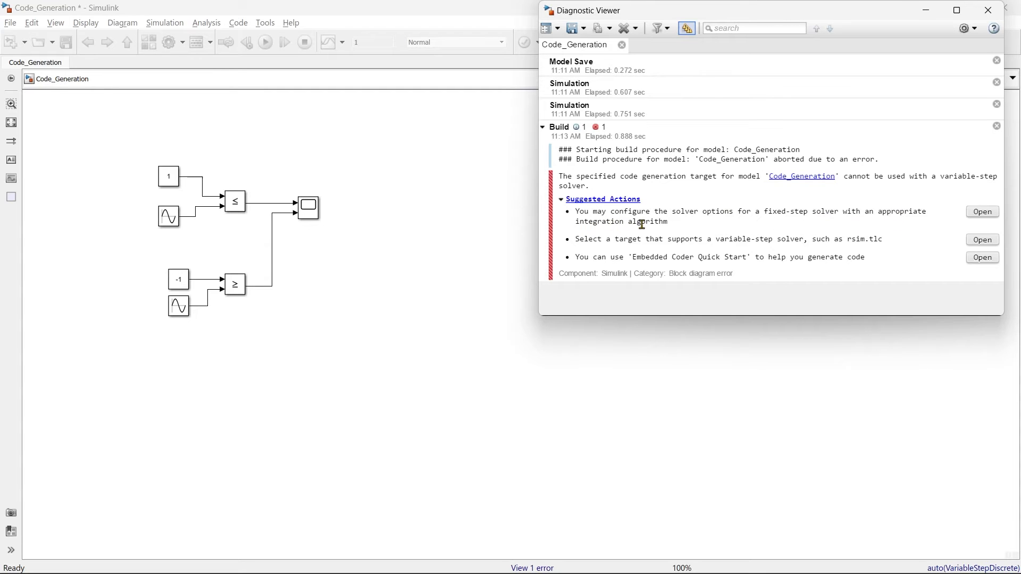
# - Follow the Diagnostic Viewer's suggested fix for the variable-step solver build error
pyautogui.click(981, 212)
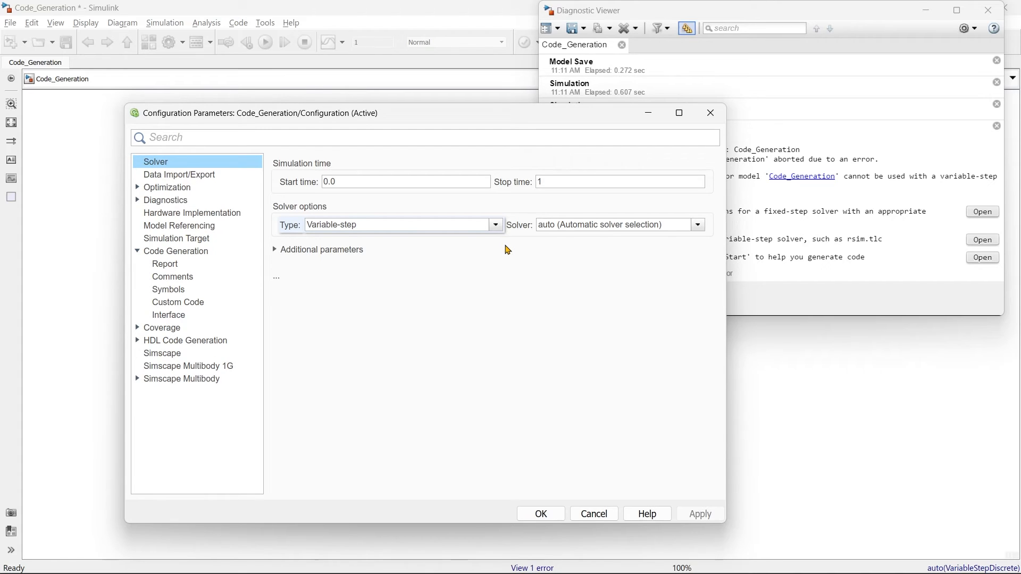
pyautogui.moveTo(424, 224)
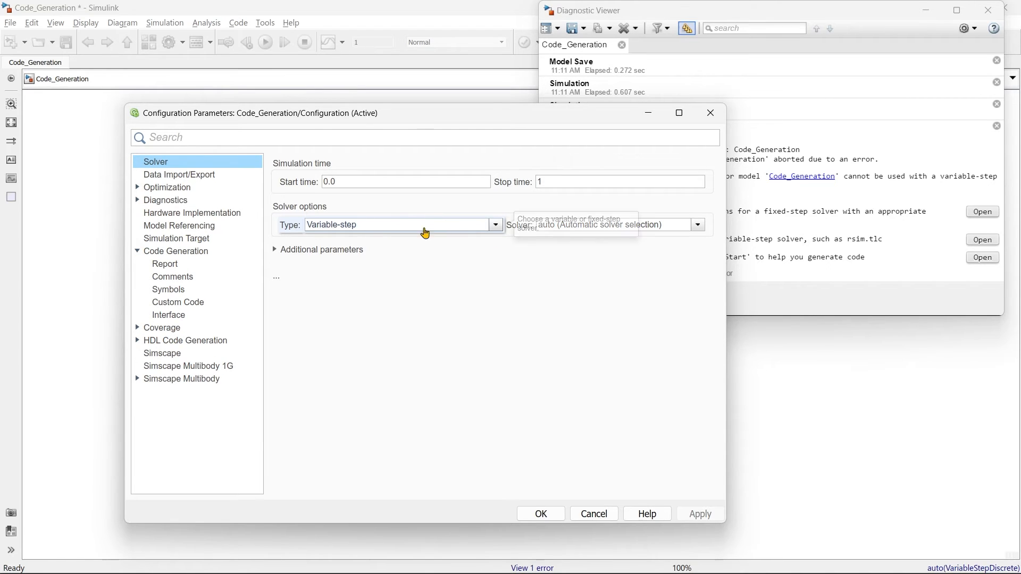
# - Set the solver type to Fixed-step using ode4 (Runge-Kutta)
pyautogui.click(495, 224)
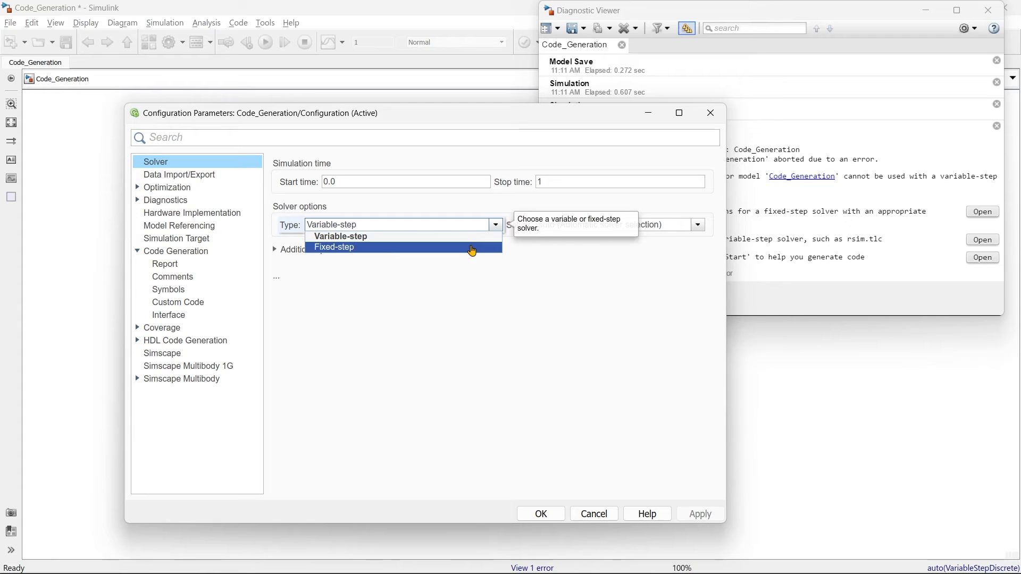
pyautogui.click(333, 247)
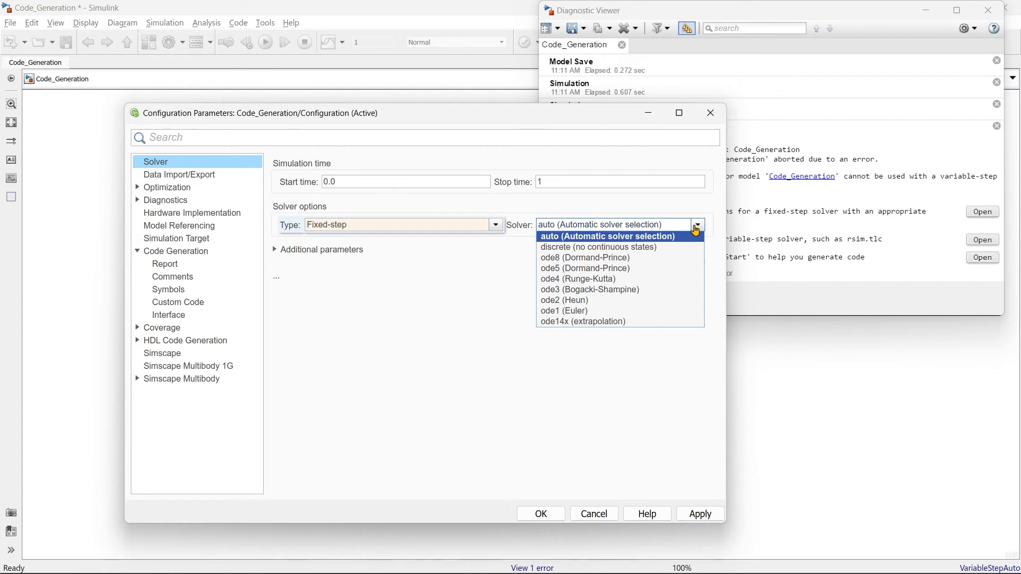
pyautogui.moveTo(577, 279)
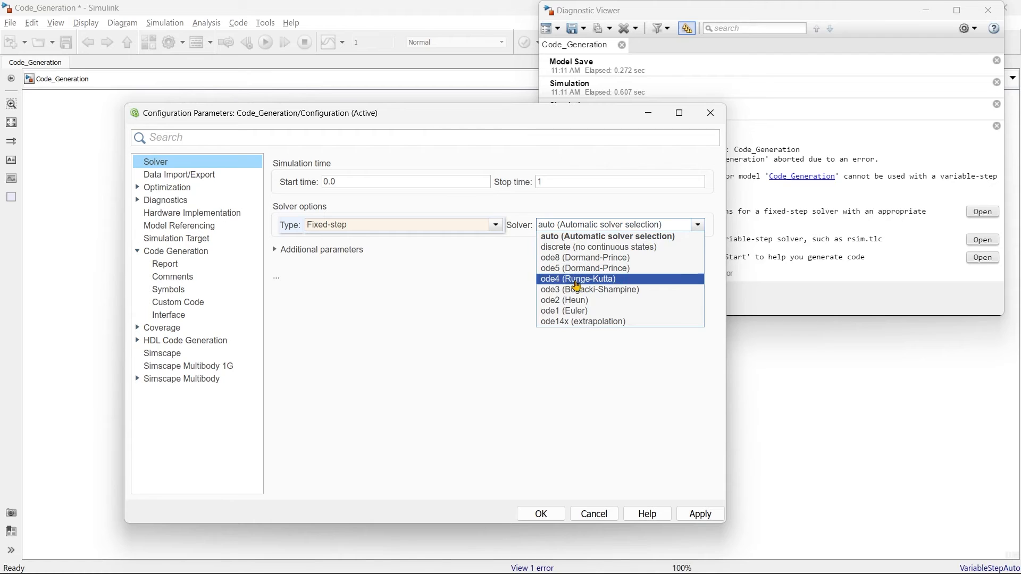
pyautogui.click(577, 278)
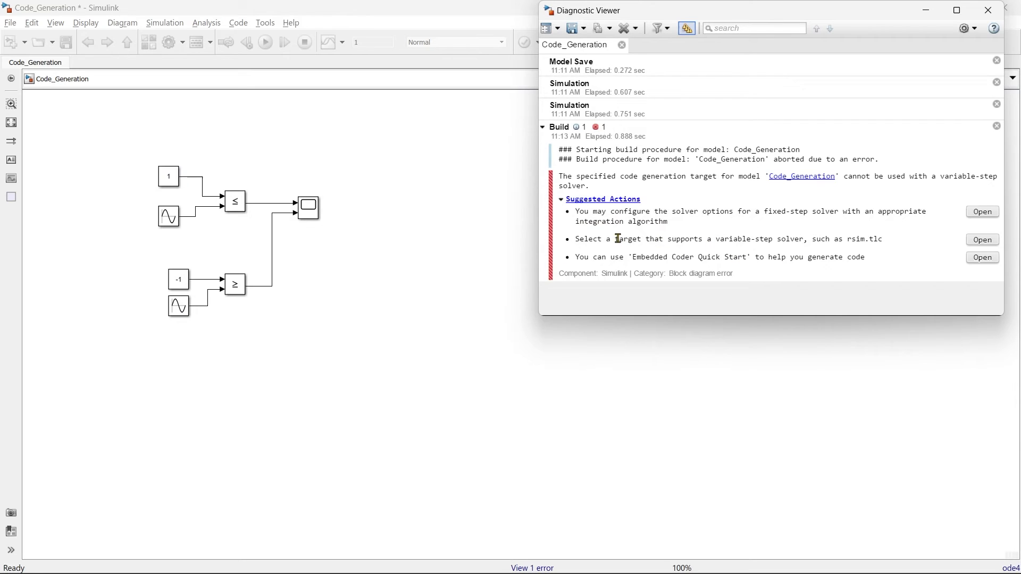
pyautogui.moveTo(625, 243)
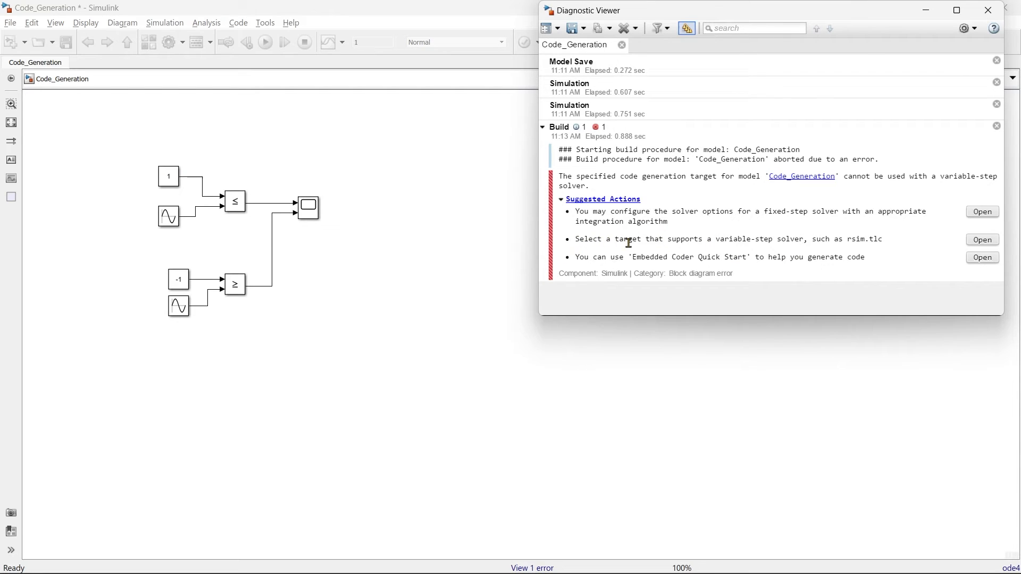
pyautogui.moveTo(780, 242)
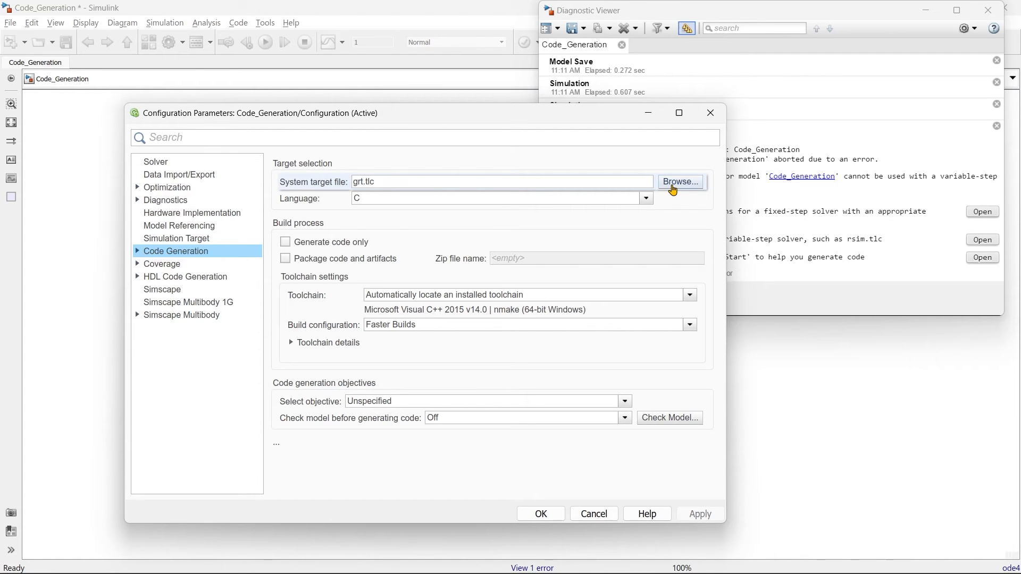
# - Switch the system target file to rsim.tlc, confirm it, and launch Embedded Coder Quick Start
pyautogui.click(681, 182)
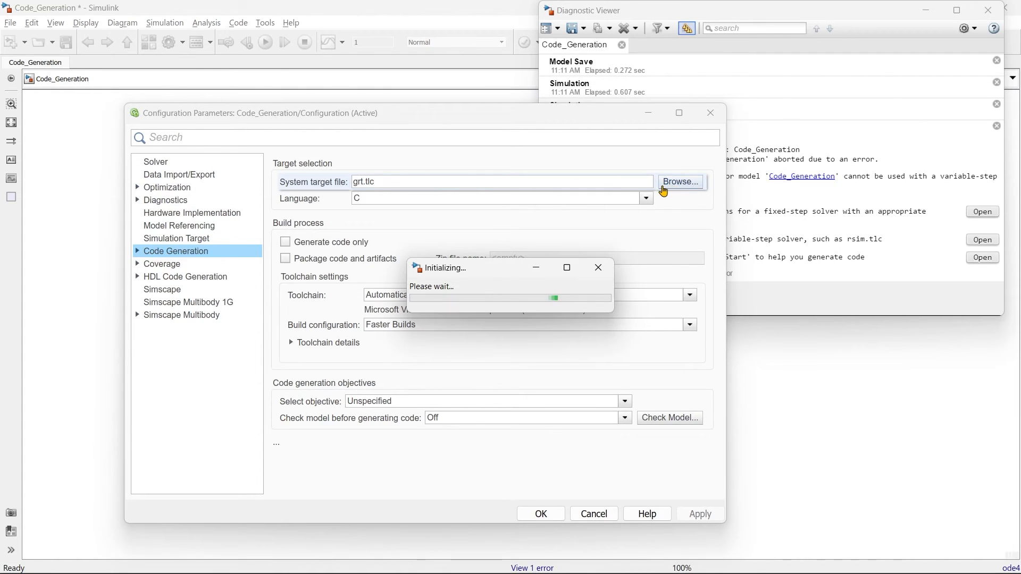
pyautogui.click(679, 182)
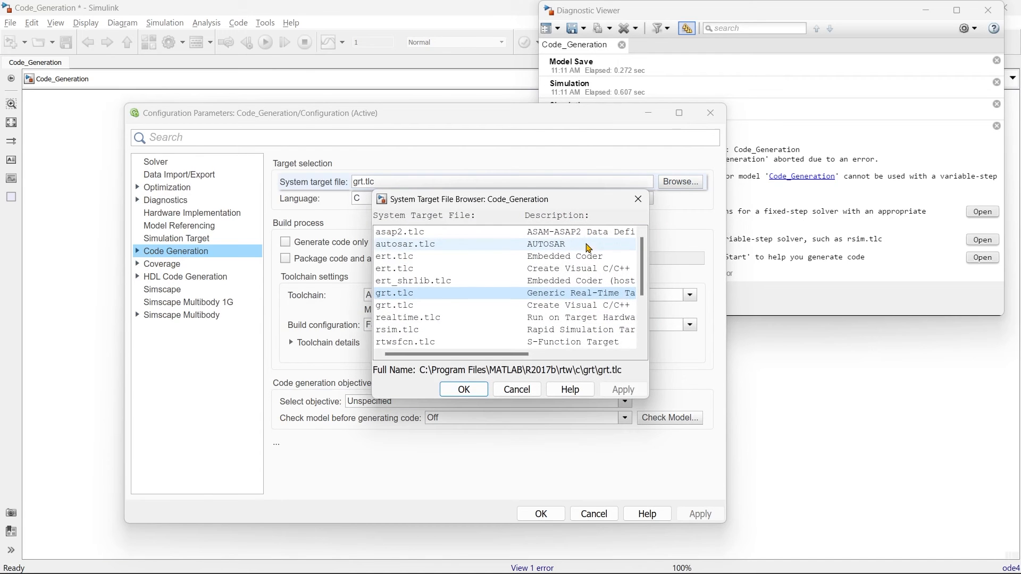
pyautogui.click(397, 329)
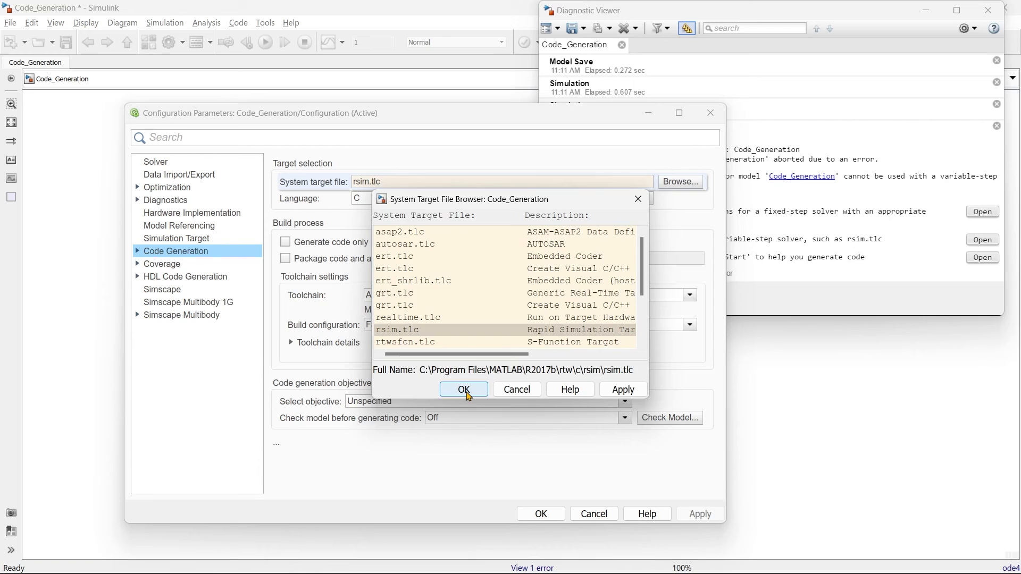
pyautogui.click(462, 389)
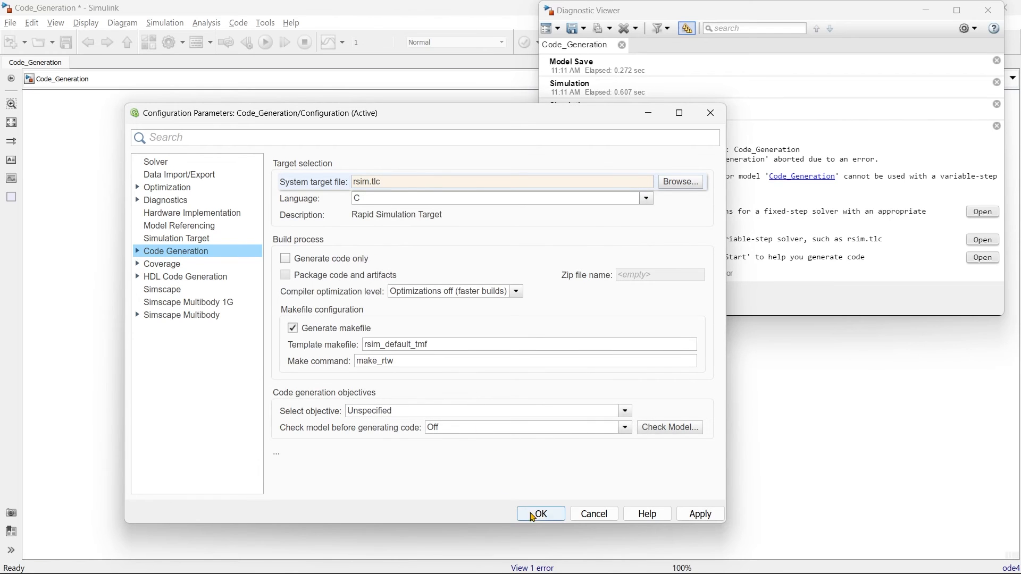
pyautogui.click(540, 513)
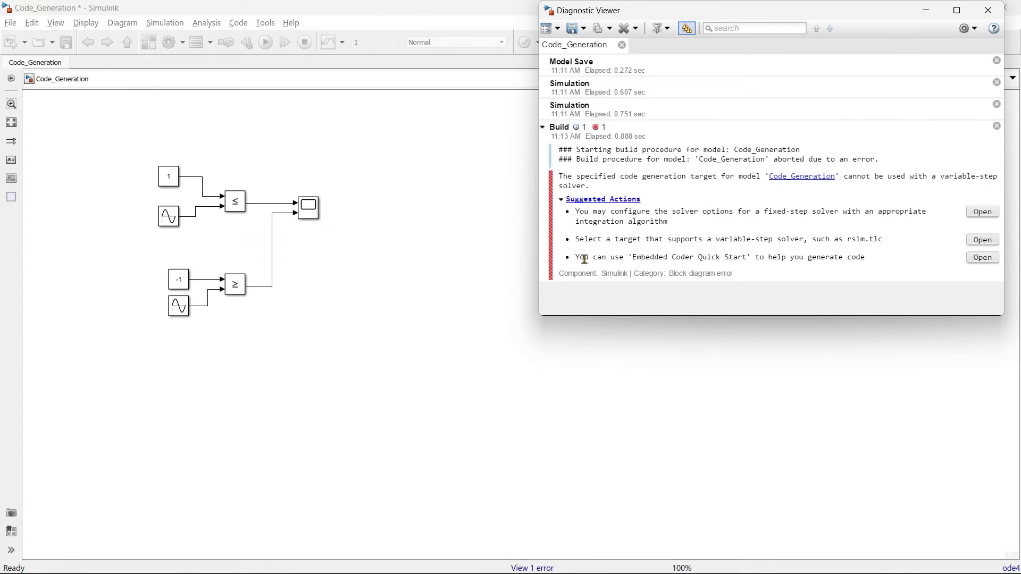
pyautogui.moveTo(741, 259)
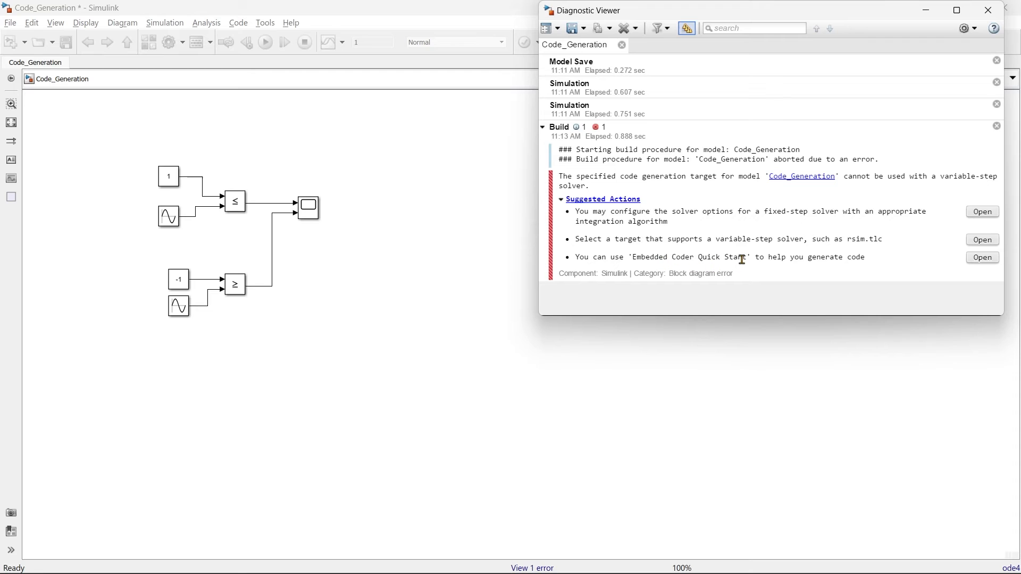
pyautogui.click(981, 257)
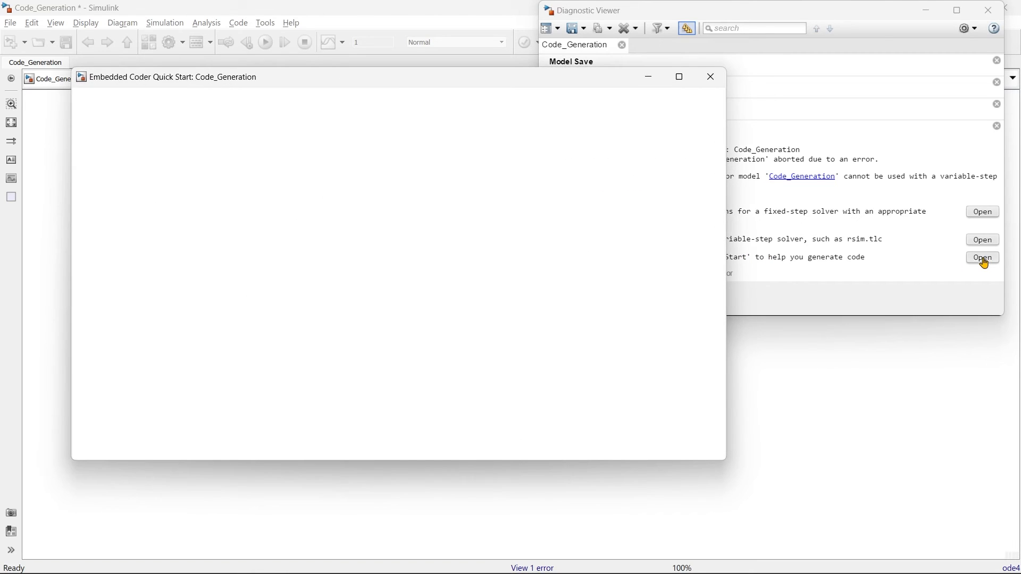
# - Advance Quick Start with whole-model C code output through deployment analysis to the Word Size page
pyautogui.click(982, 257)
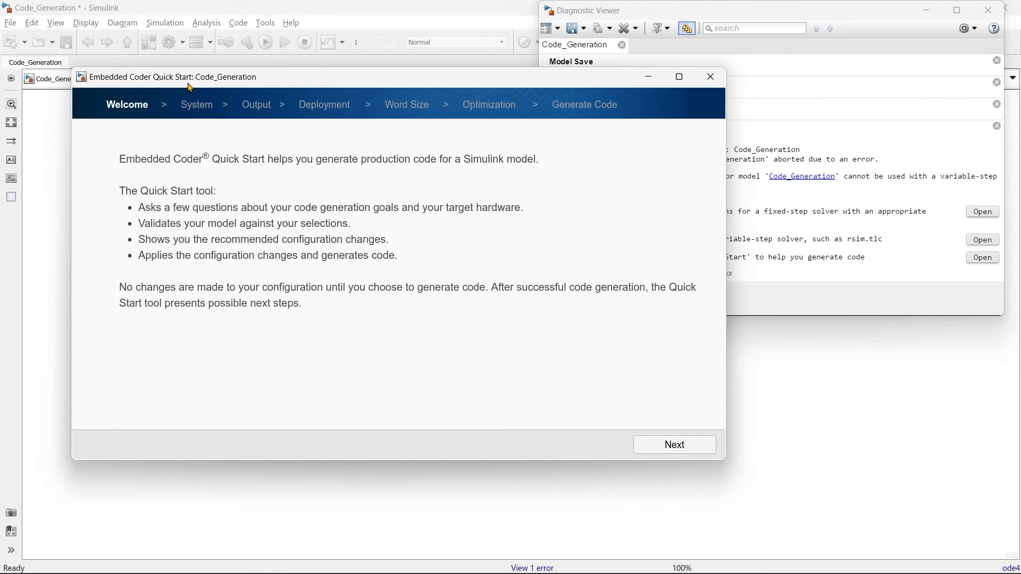
pyautogui.moveTo(301, 175)
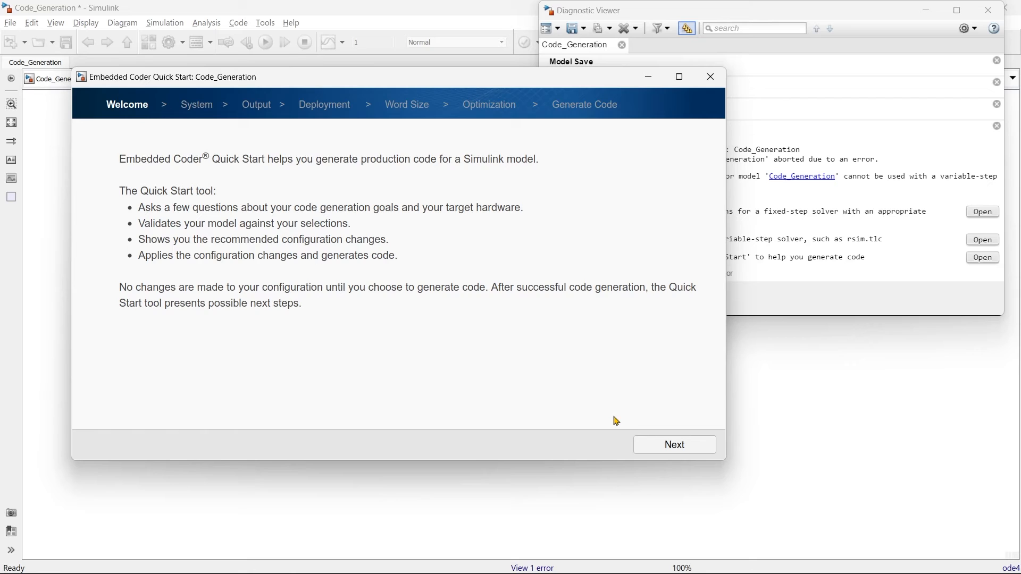
pyautogui.click(674, 445)
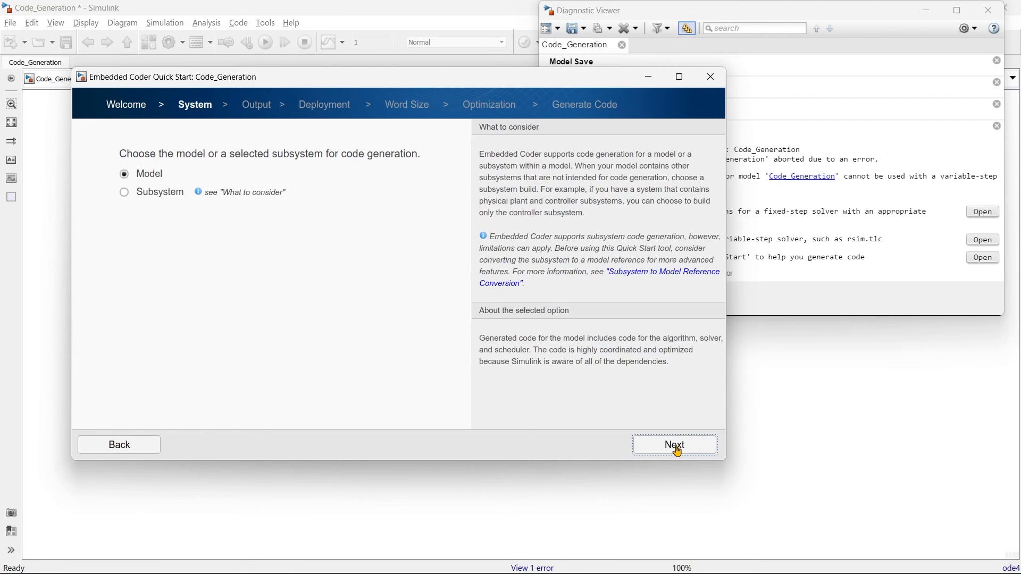
pyautogui.moveTo(676, 453)
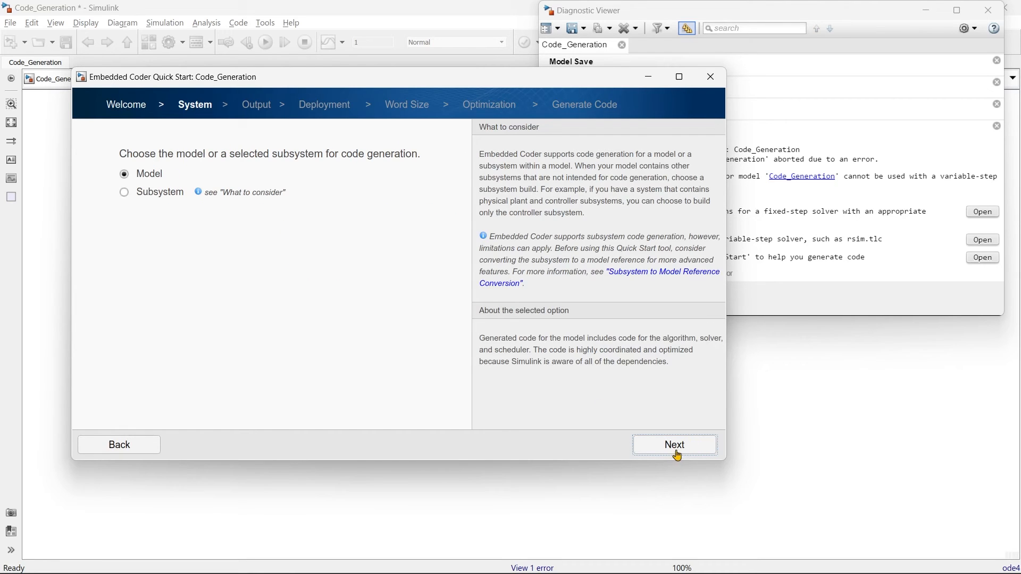
pyautogui.click(674, 444)
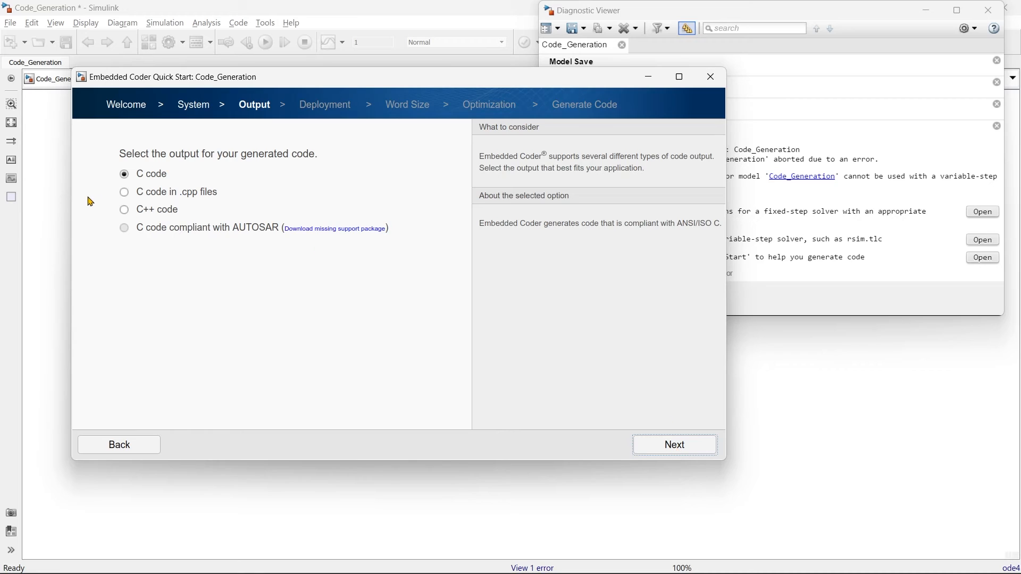
pyautogui.moveTo(151, 225)
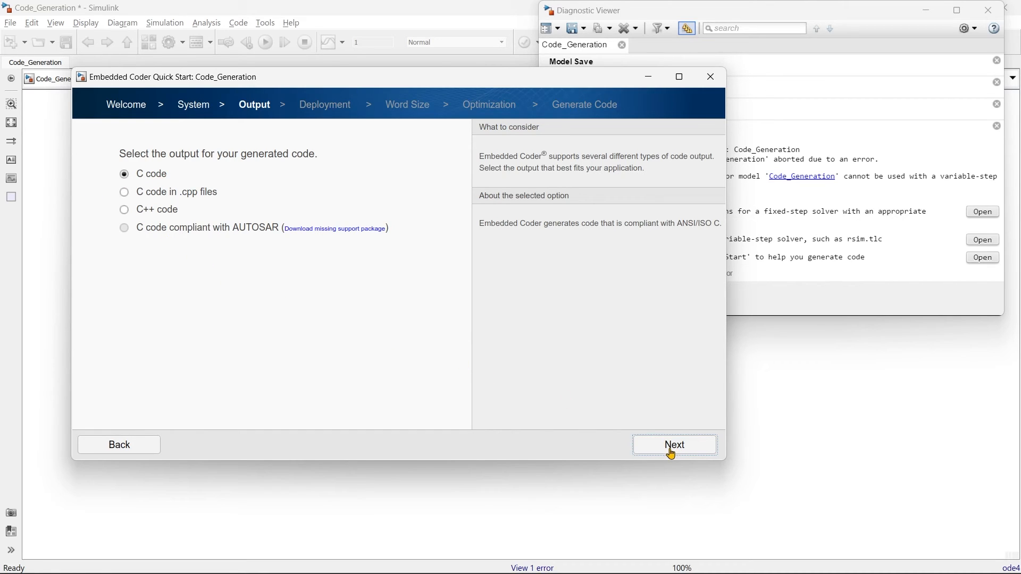
pyautogui.click(674, 445)
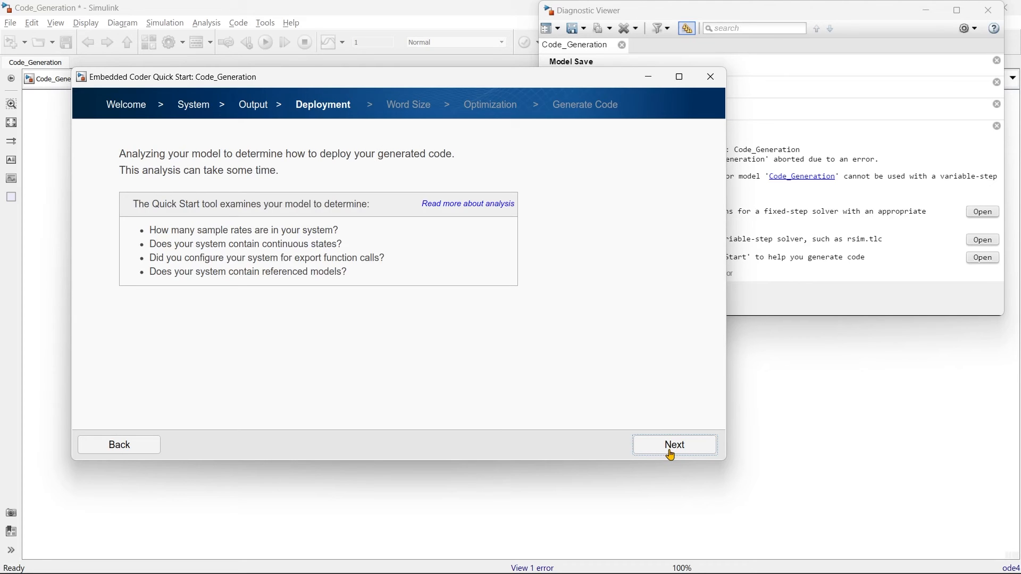
pyautogui.click(674, 445)
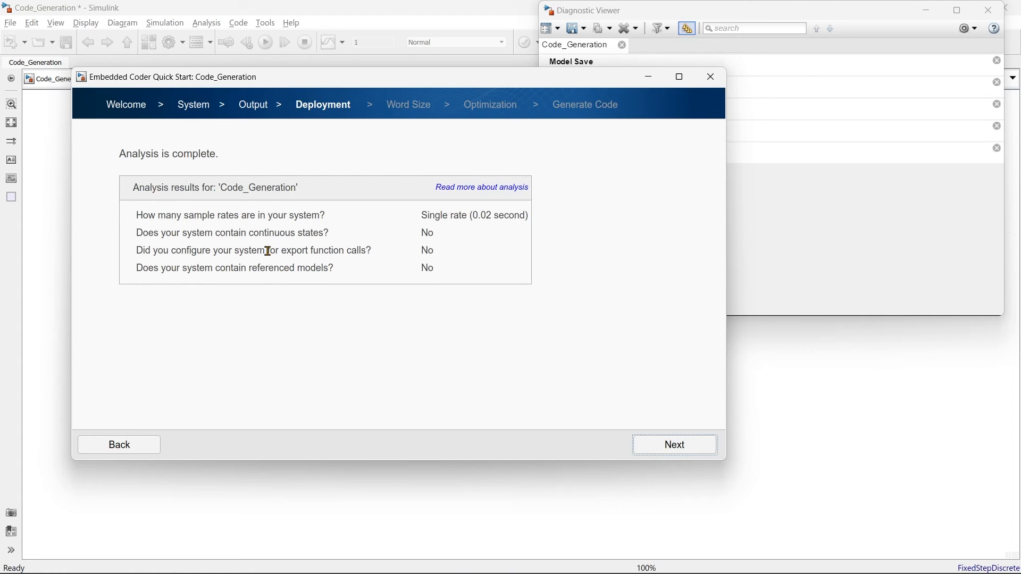
pyautogui.moveTo(675, 445)
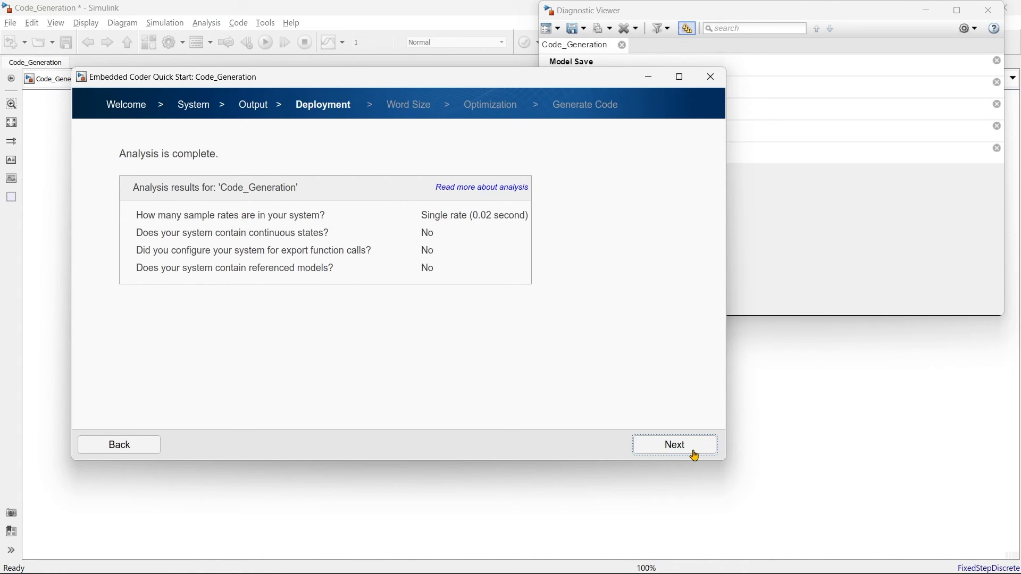
pyautogui.click(674, 444)
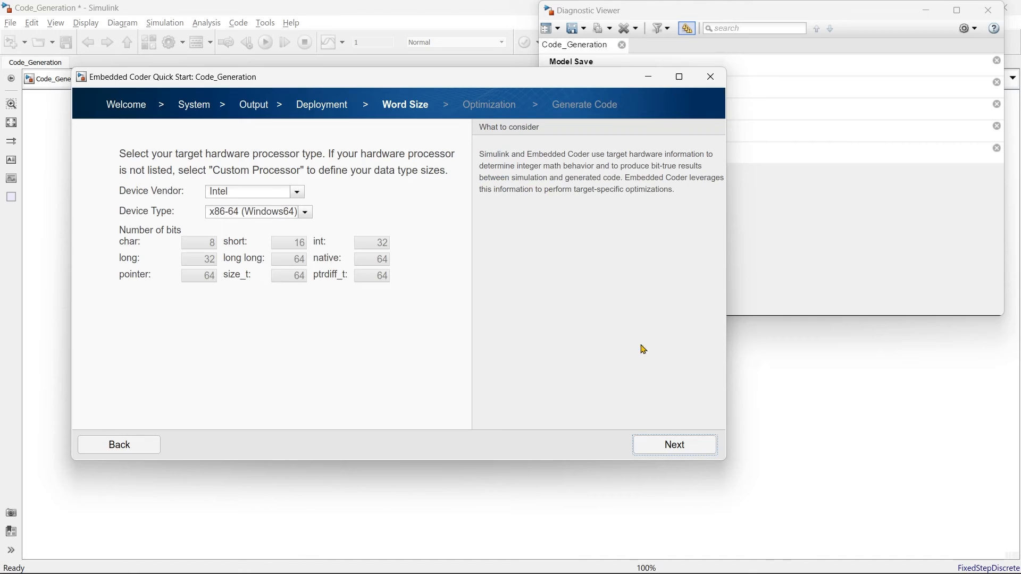
pyautogui.moveTo(682, 456)
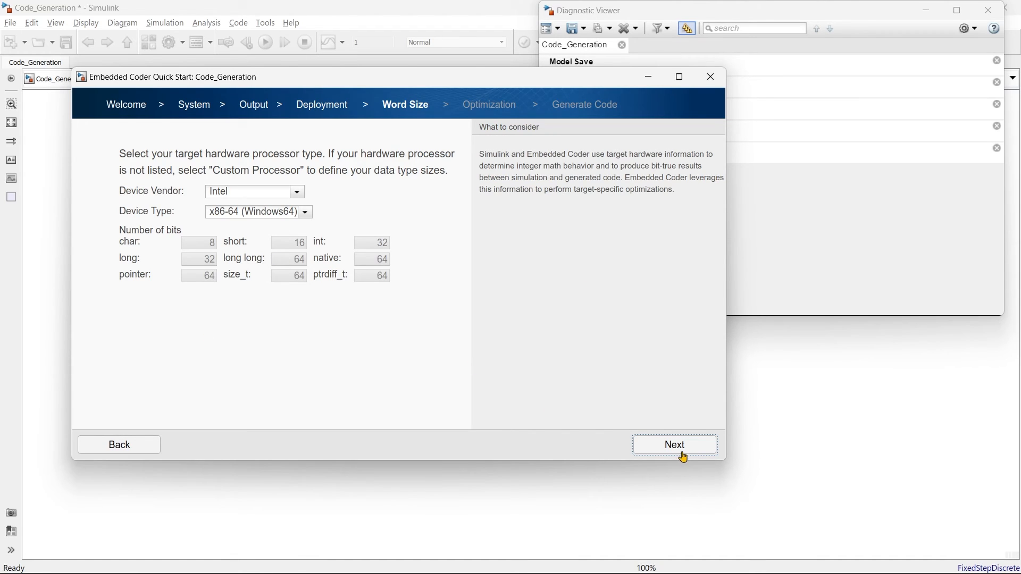
# - Accept Intel x86-64 word sizes and execution efficiency, apply the recommended parameter changes and generate code for Code_Generation
pyautogui.click(674, 445)
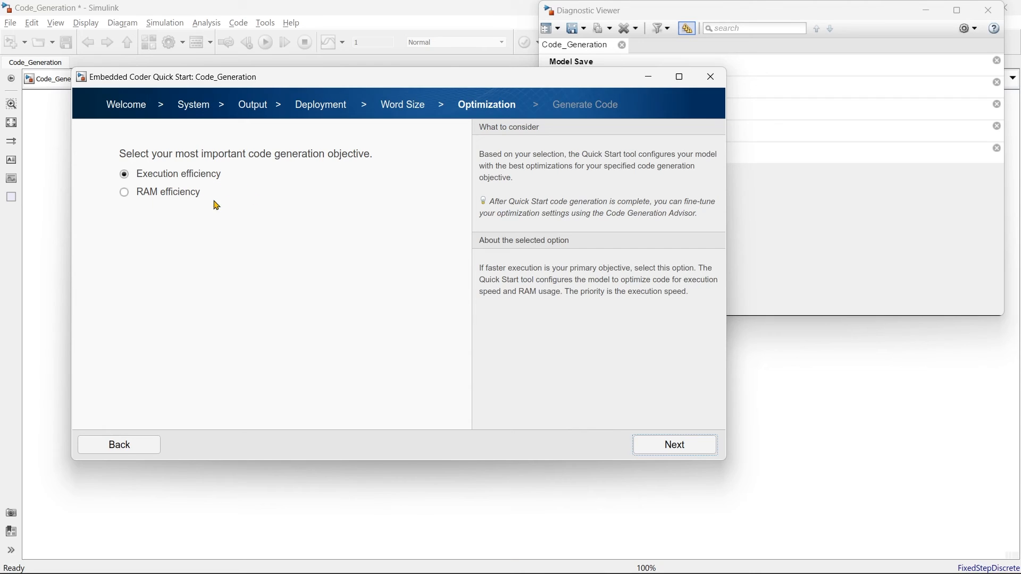
pyautogui.moveTo(424, 320)
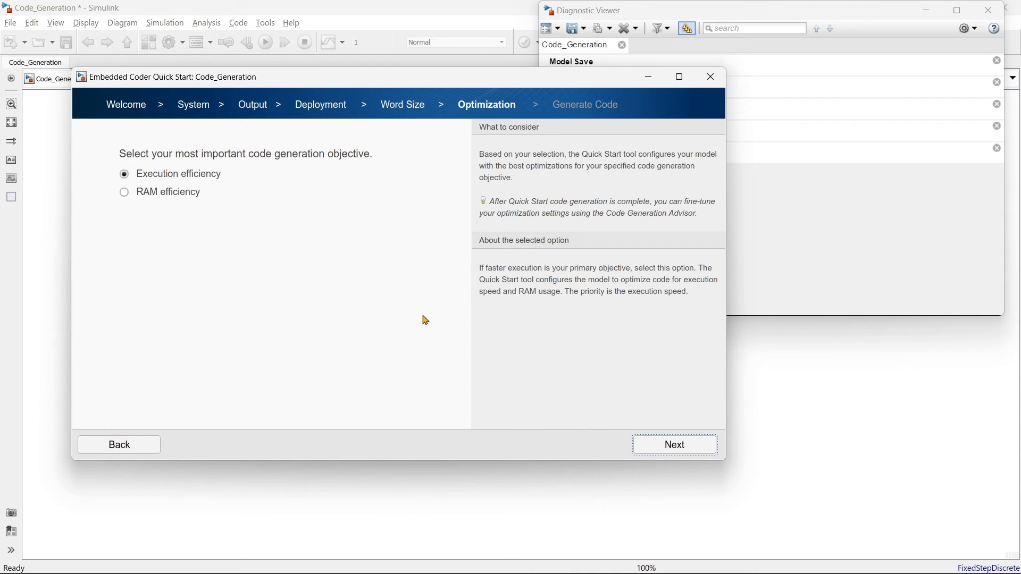
pyautogui.moveTo(227, 207)
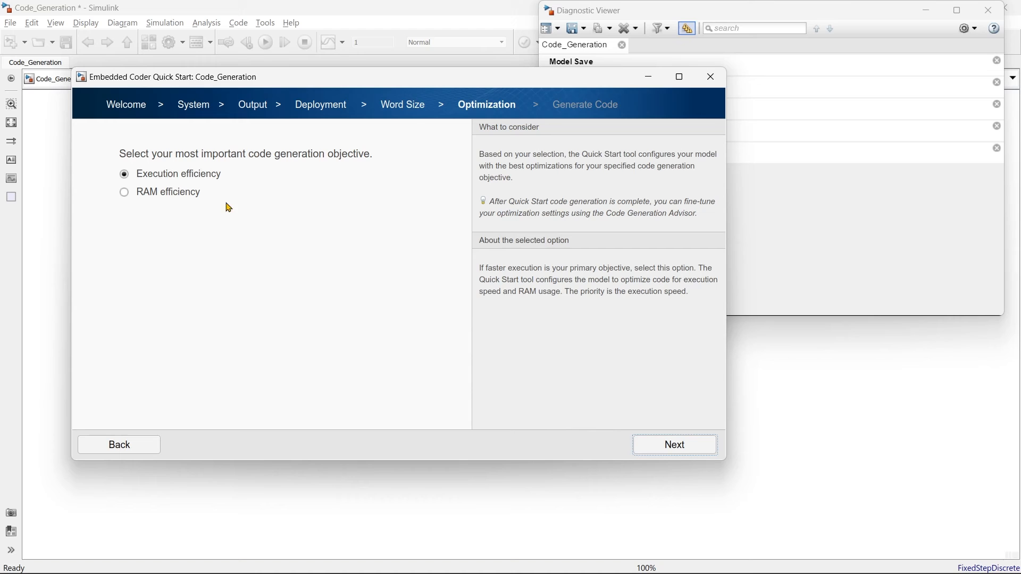
pyautogui.click(673, 444)
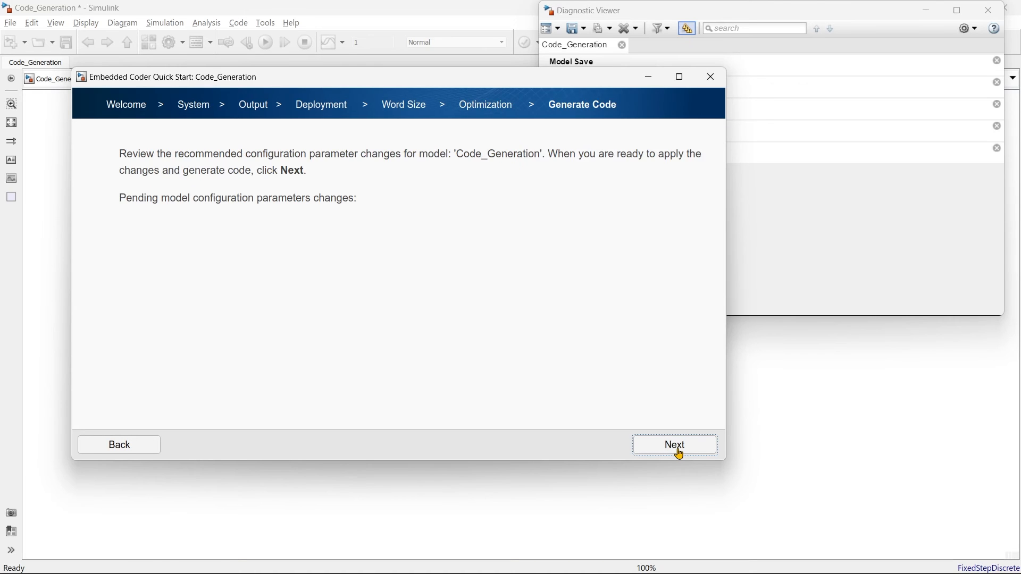
pyautogui.click(674, 444)
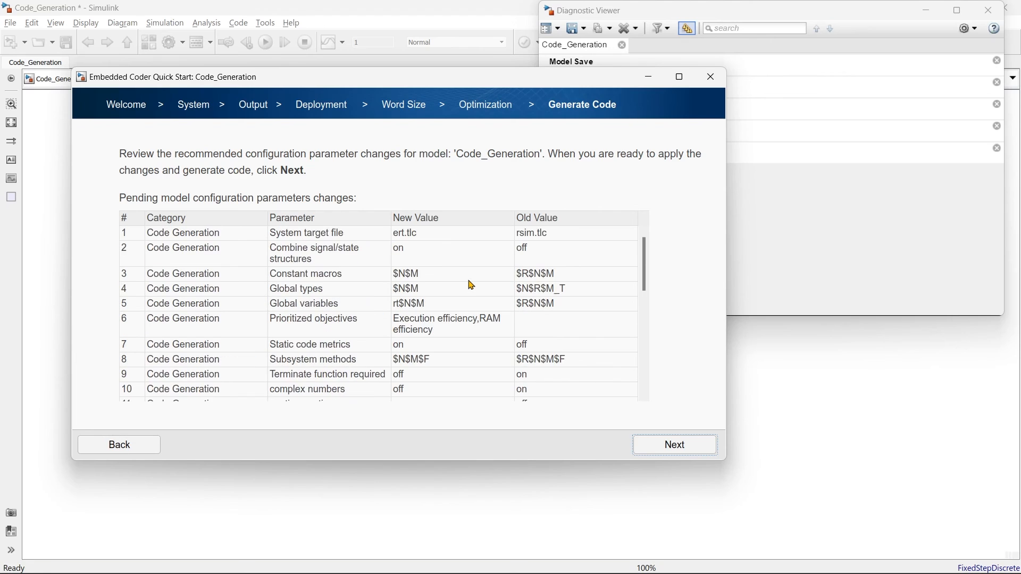
pyautogui.click(674, 445)
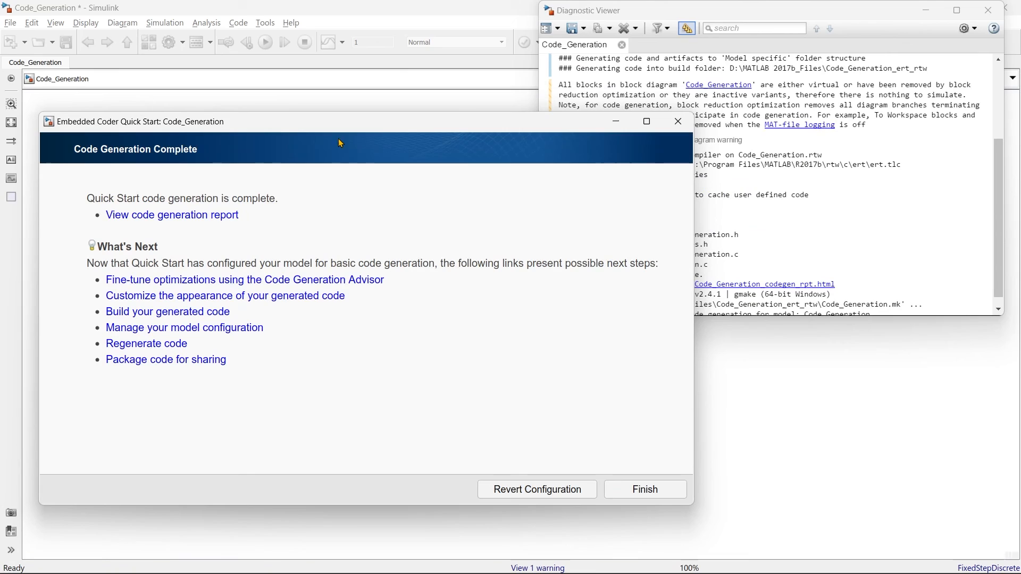
pyautogui.moveTo(323, 207)
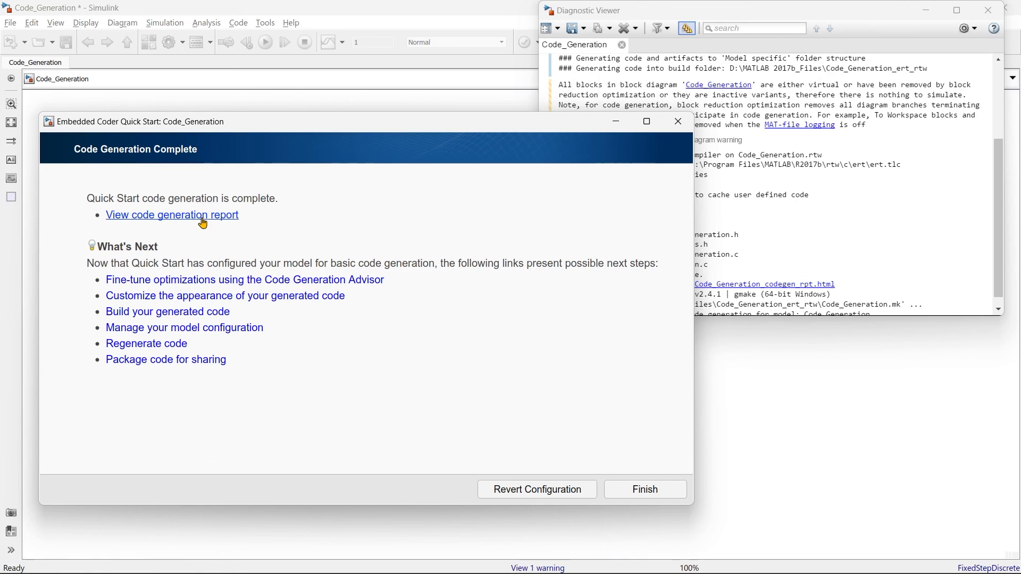
pyautogui.click(171, 215)
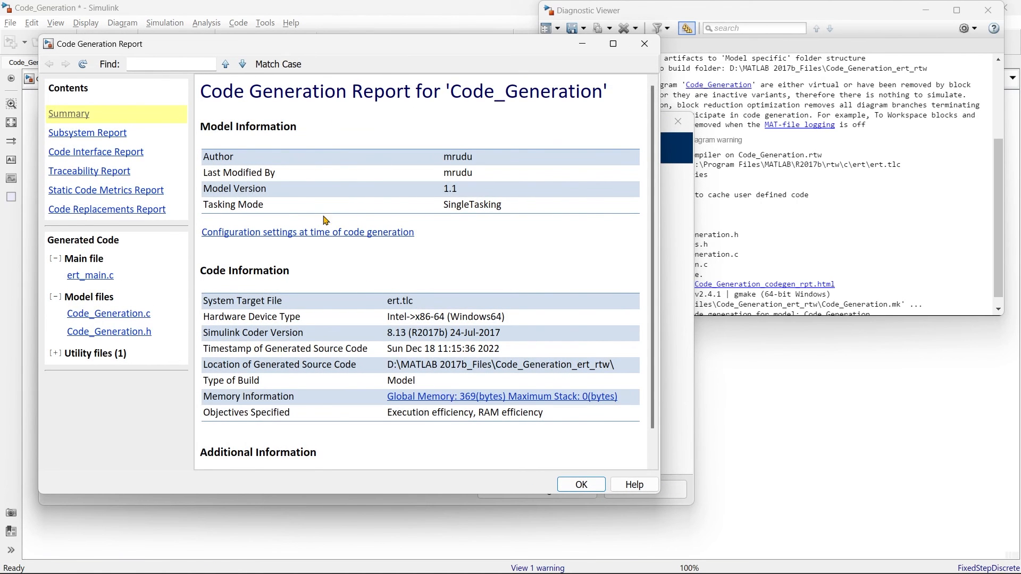
pyautogui.moveTo(395, 317)
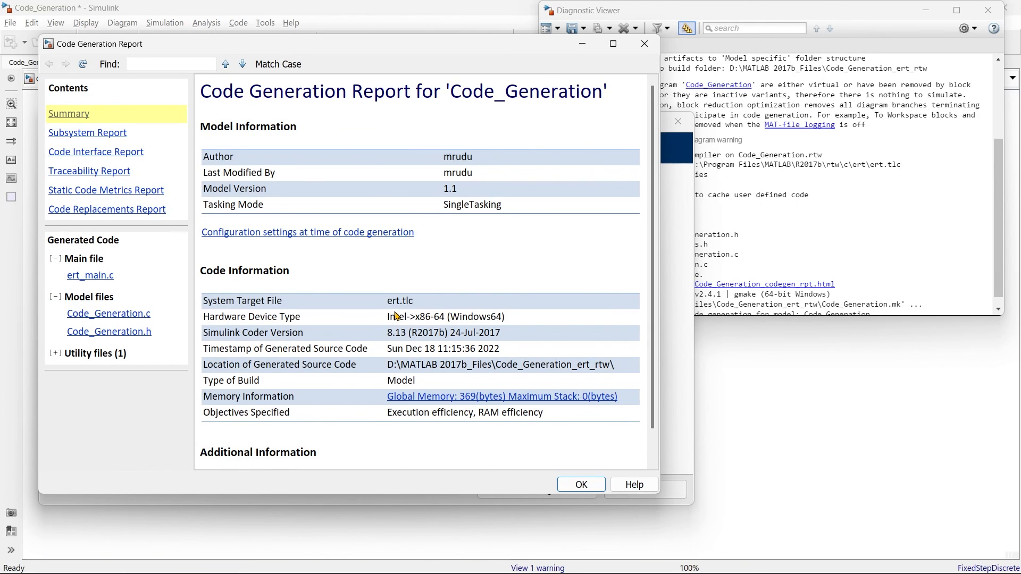
pyautogui.moveTo(80, 137)
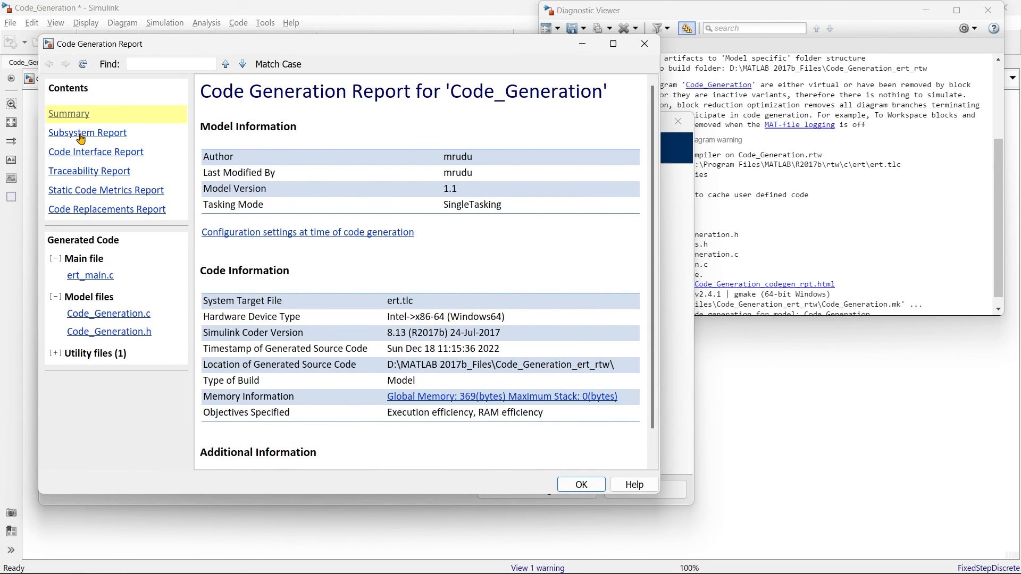
# - Browse the Code Interface Report, then show ert_main.c scrolled down to its main function
pyautogui.click(95, 152)
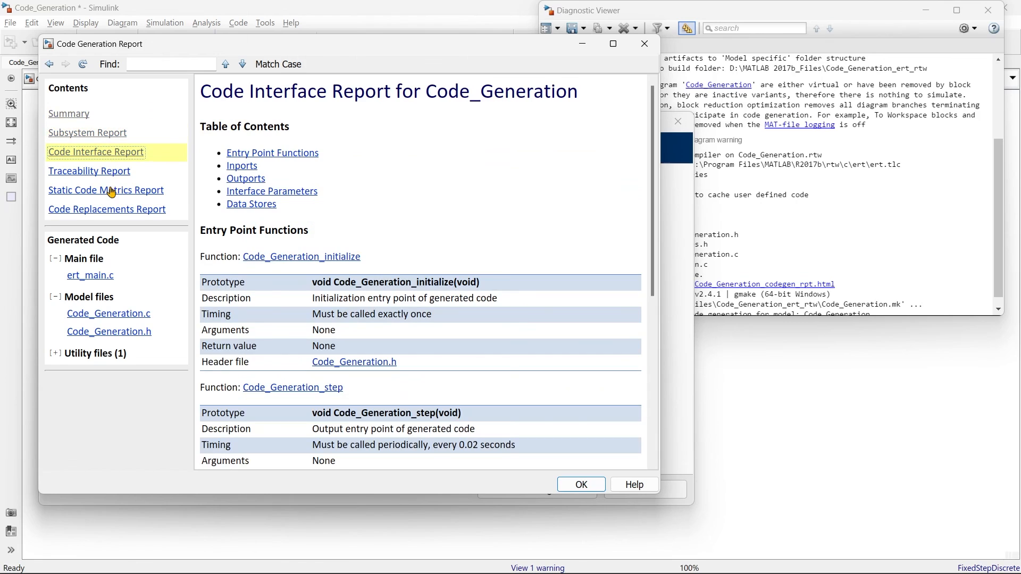
pyautogui.click(68, 114)
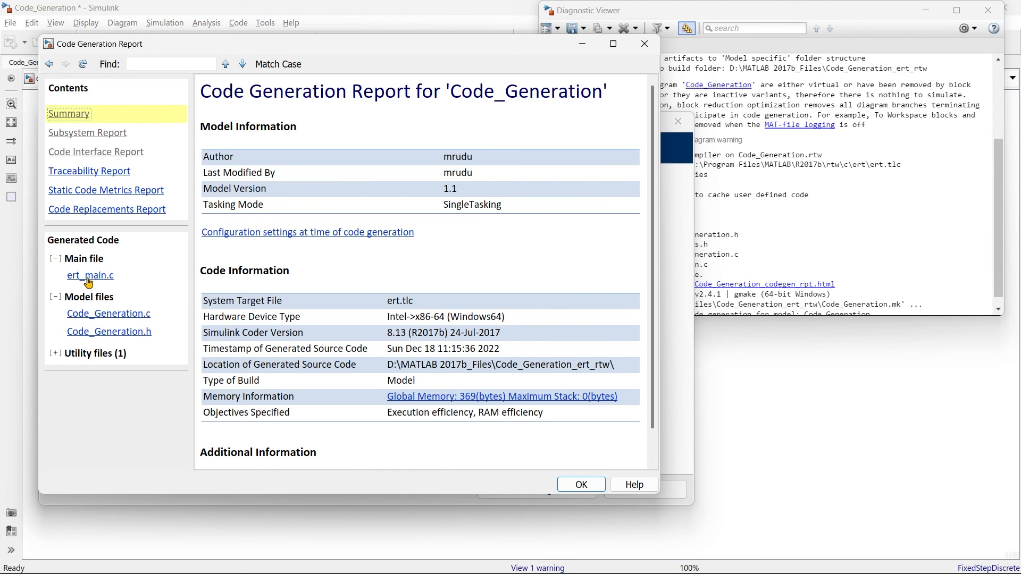
pyautogui.click(89, 275)
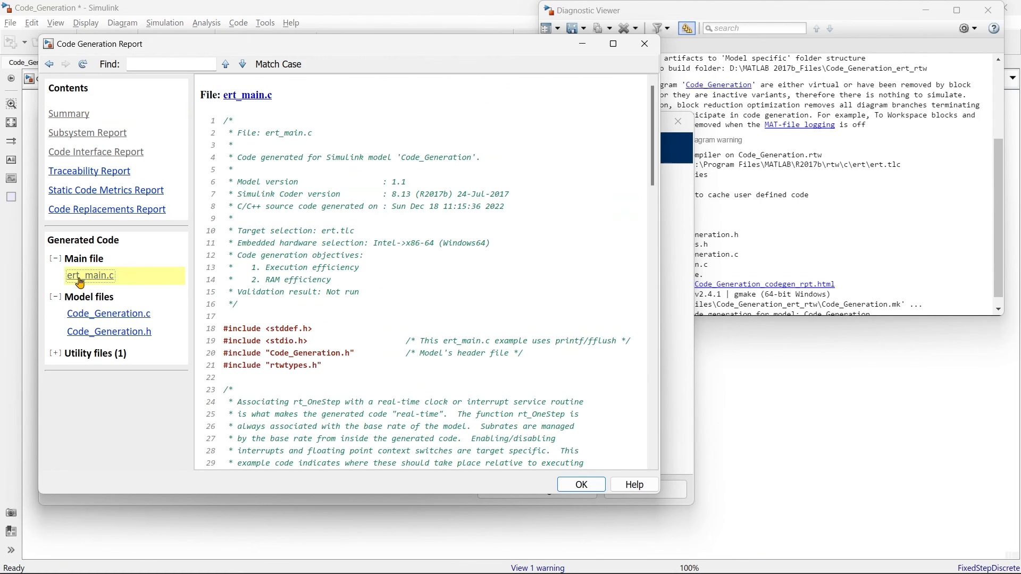
pyautogui.scroll(-3)
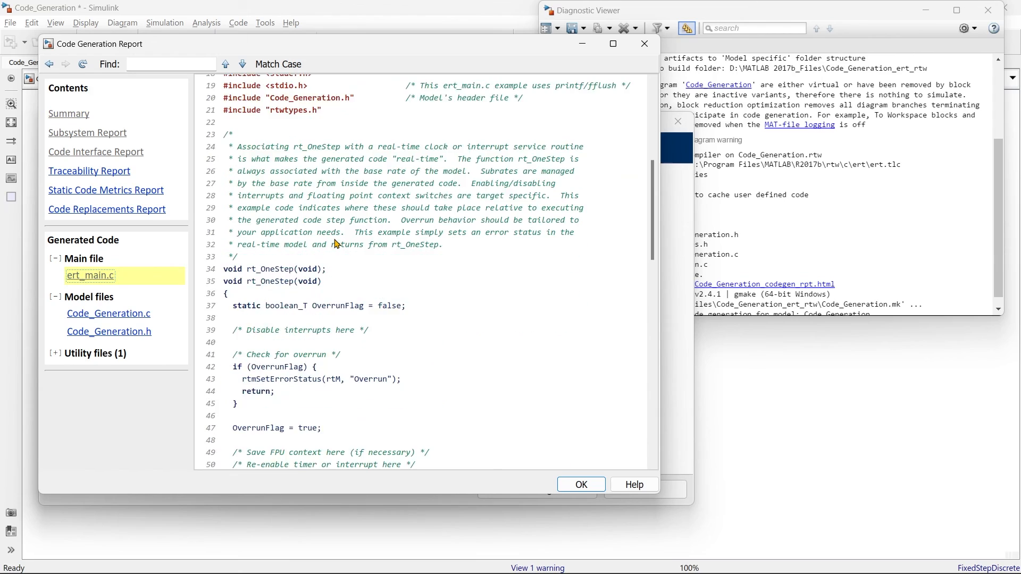
pyautogui.scroll(-3)
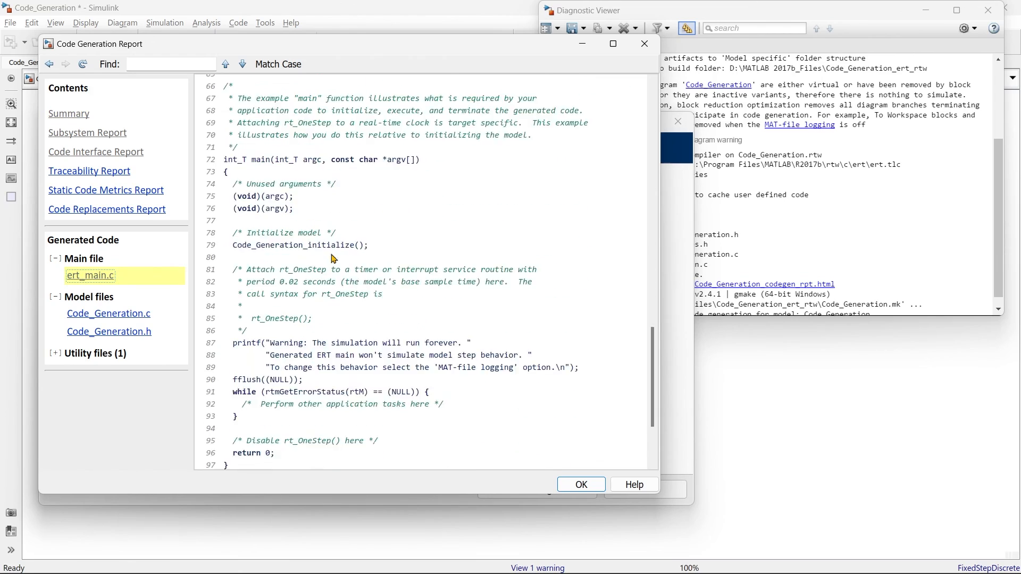